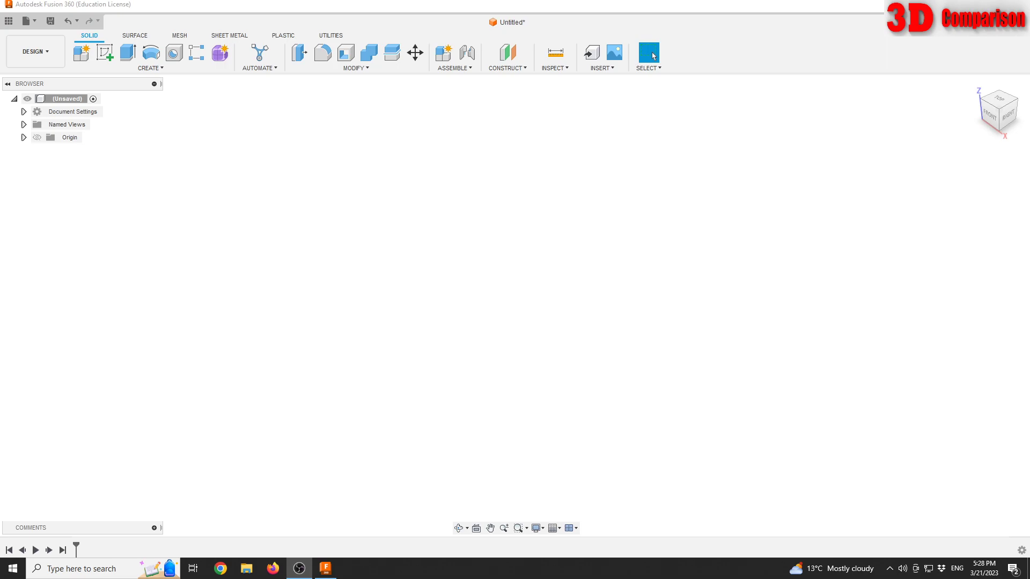
Sketch a 50 mm circumscribed hexagon on the top plane, centred on the origin
click(37, 137)
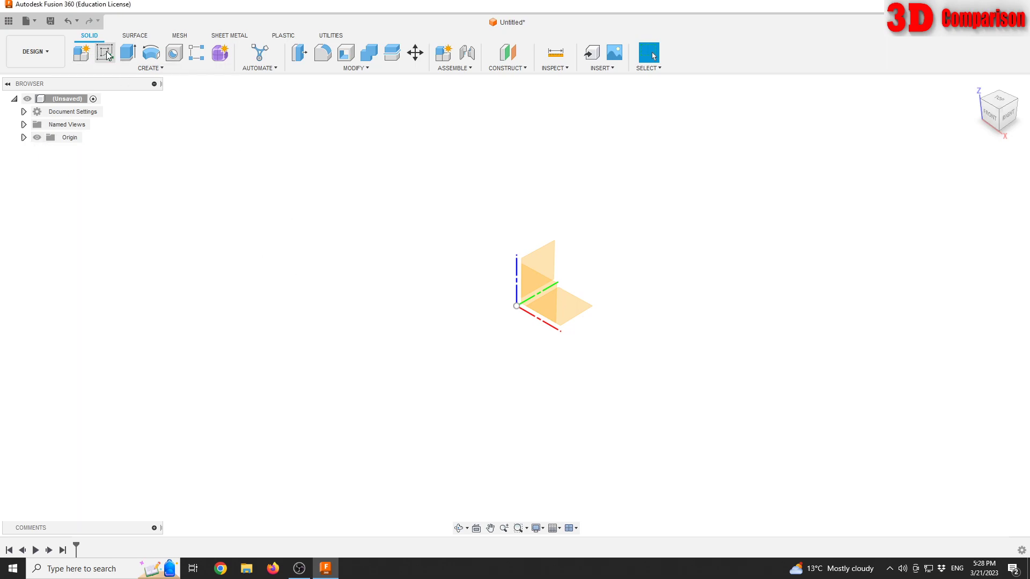
click(104, 53)
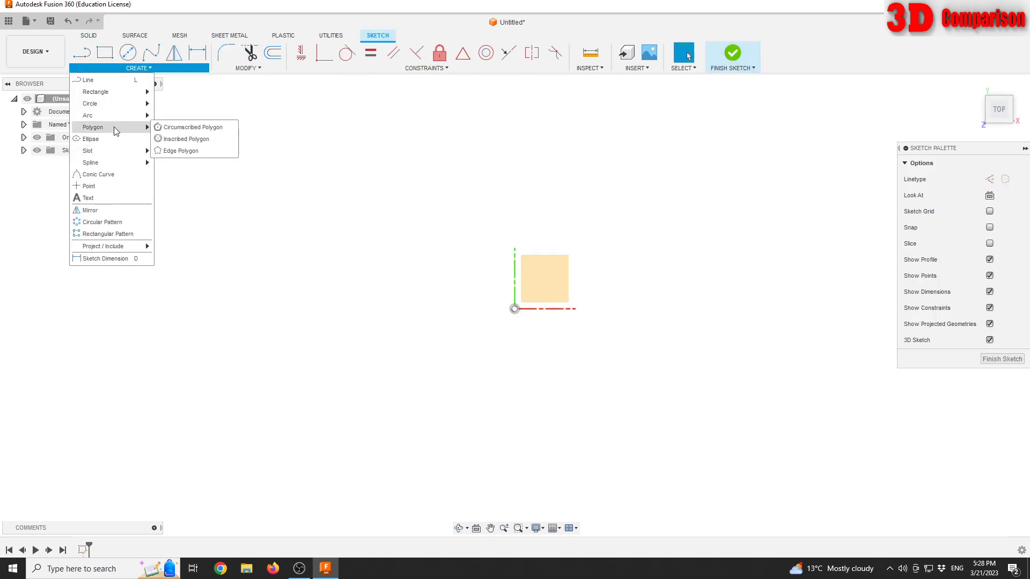
mouse_move(226, 129)
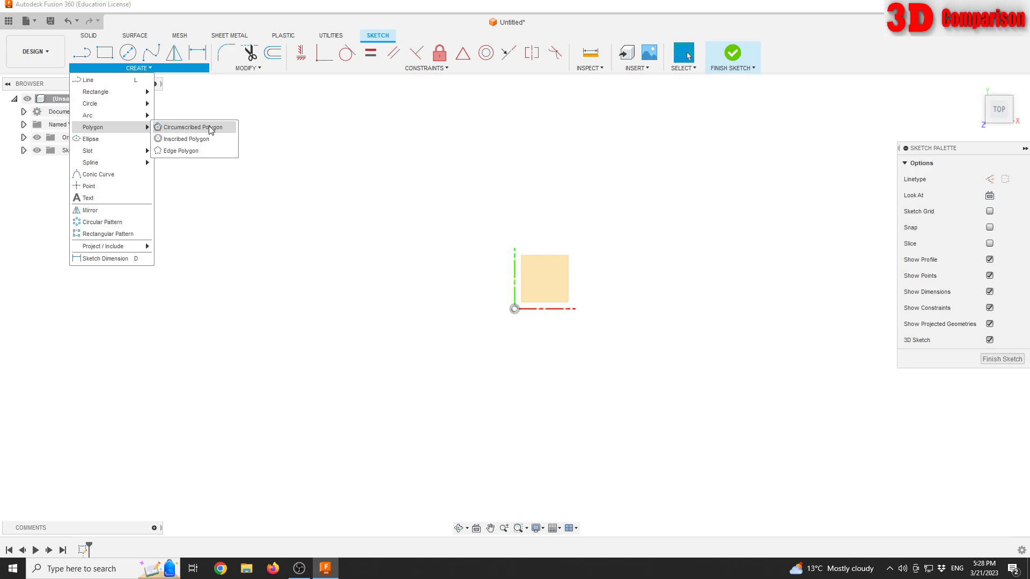
click(188, 127)
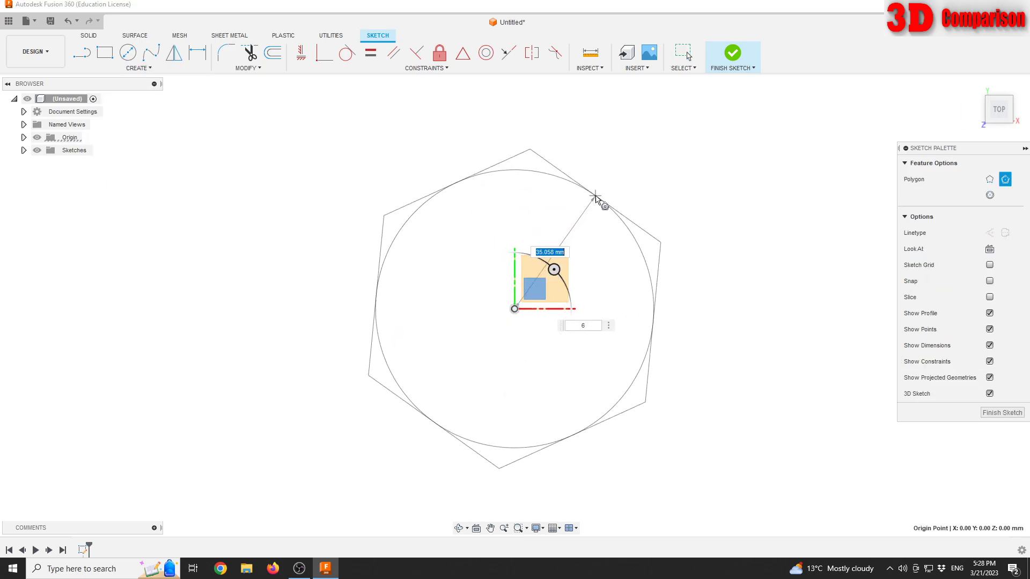
mouse_move(562, 177)
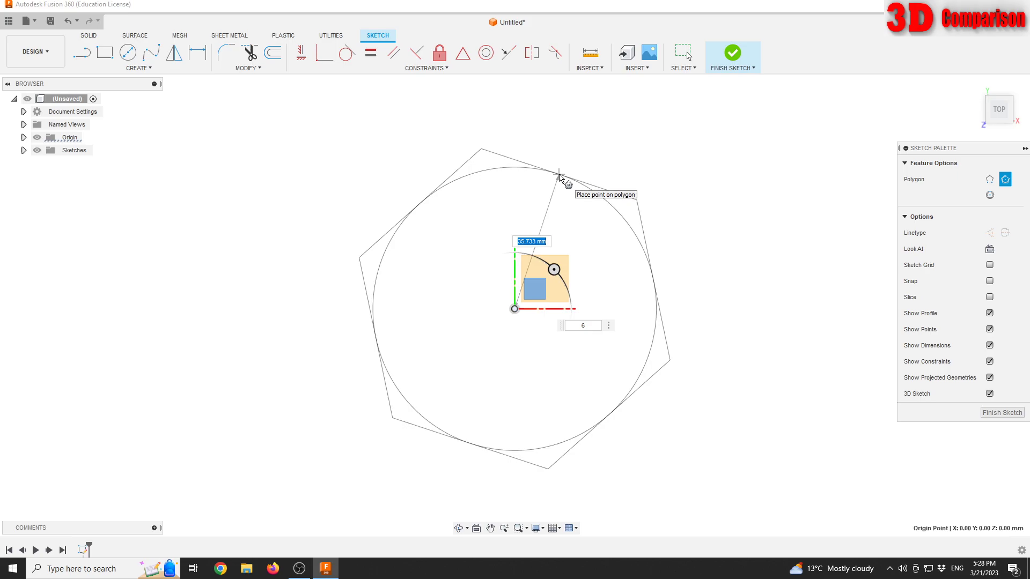
text(50)
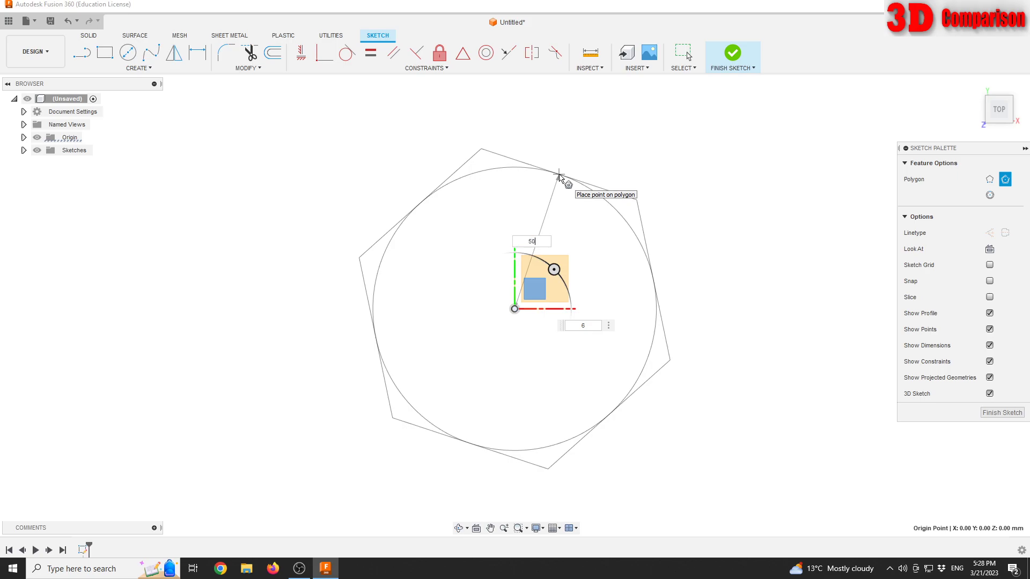
key(Return)
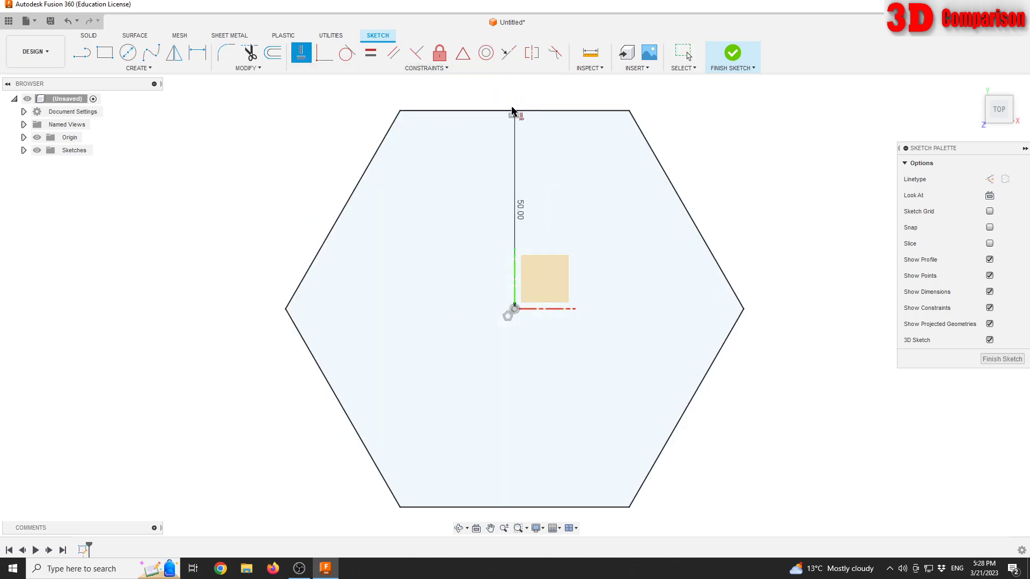
mouse_move(788, 170)
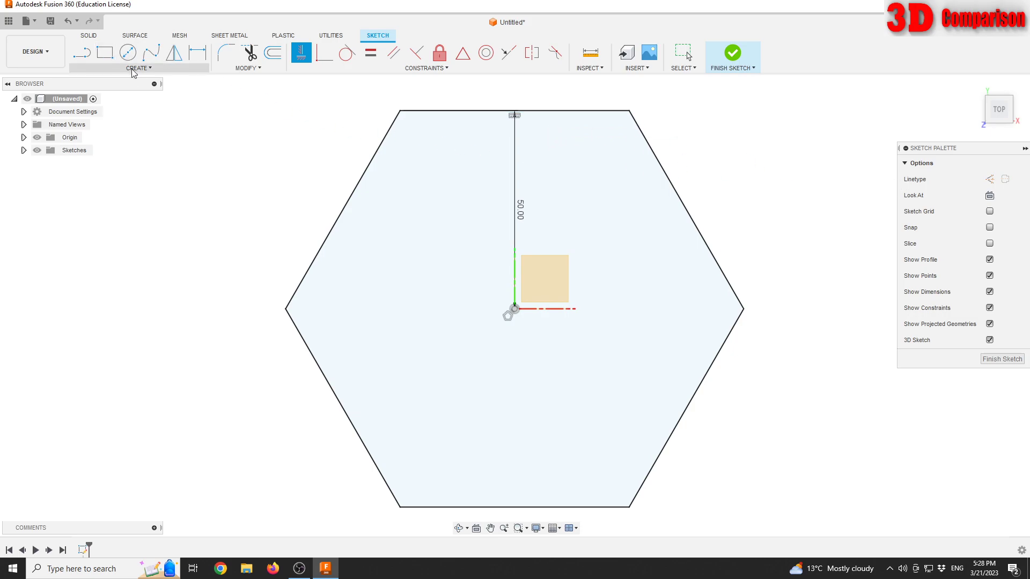
Draw a second 50 mm circumscribed hexagon at the origin, rotated 30° from the first
click(139, 67)
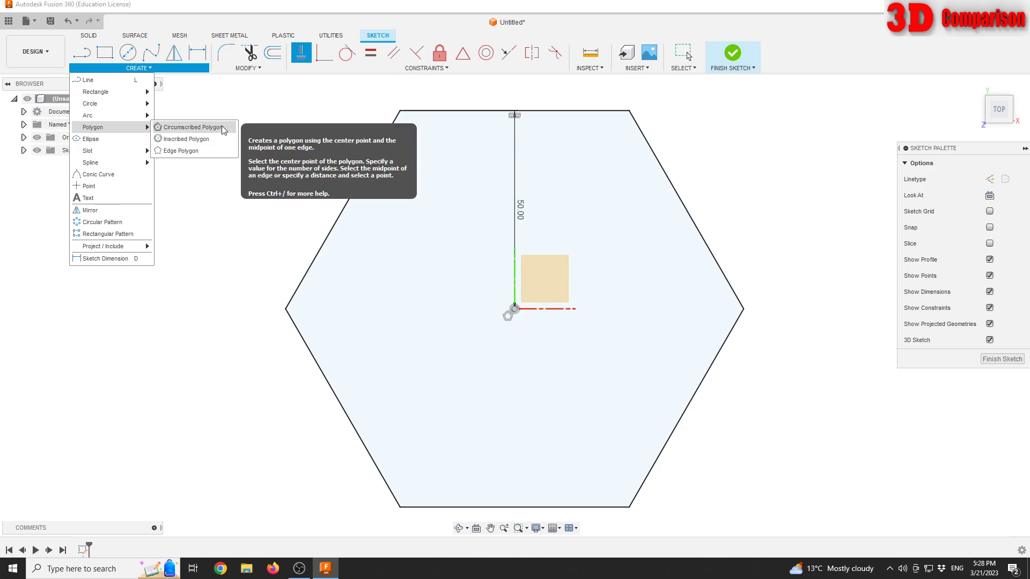
click(189, 126)
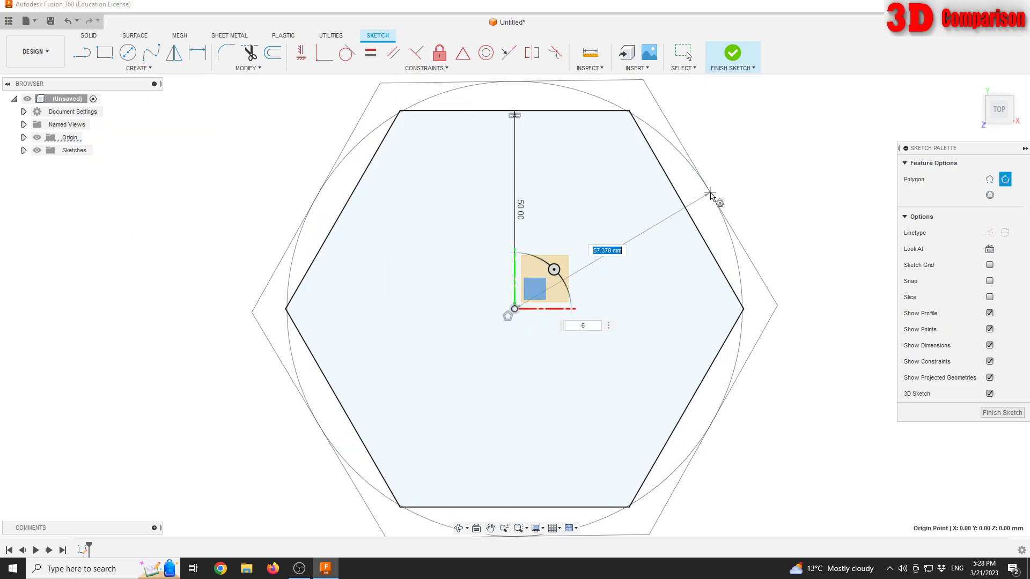
mouse_move(595, 127)
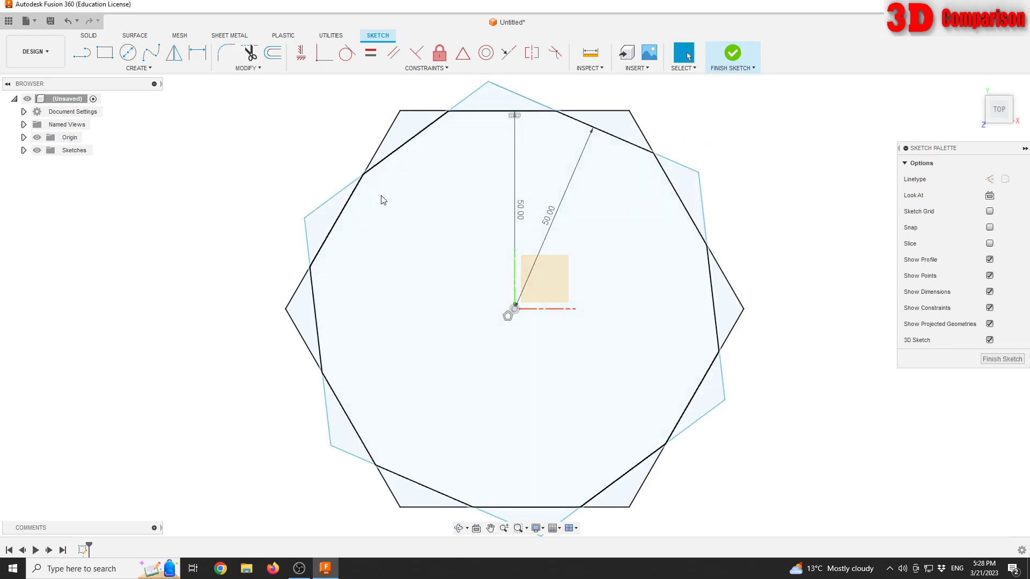
mouse_move(197, 53)
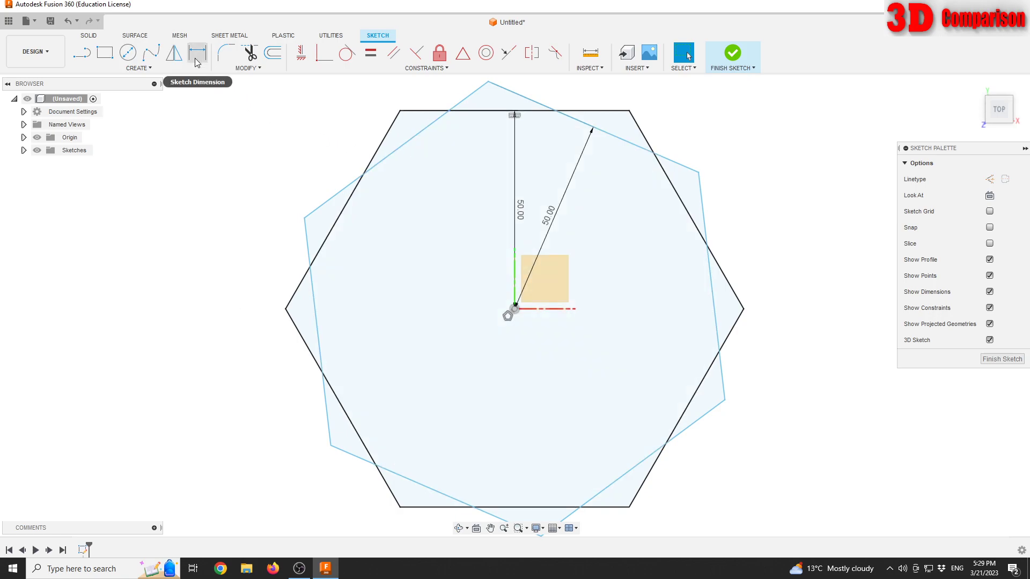
mouse_move(643, 173)
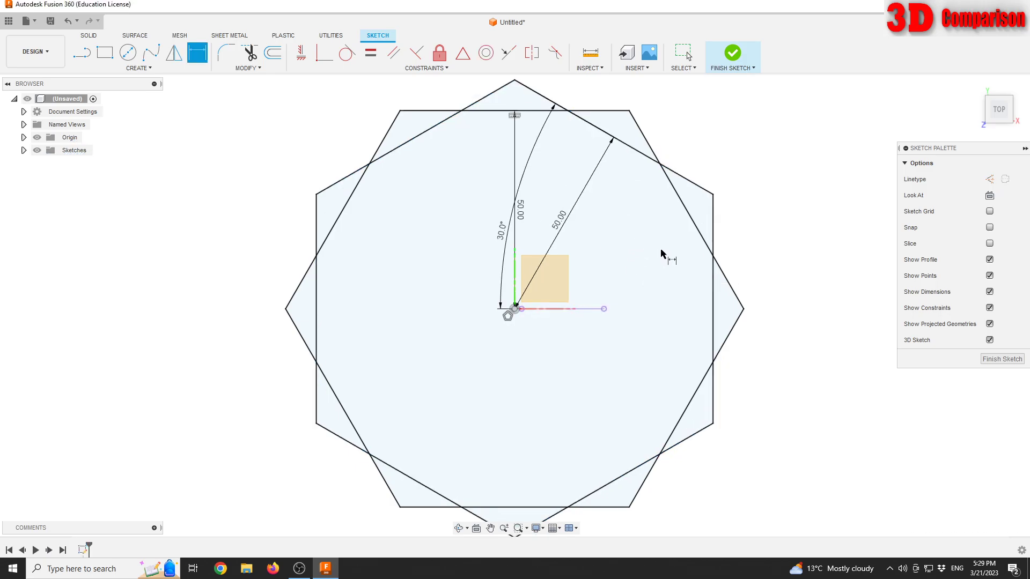
scroll(down, 3)
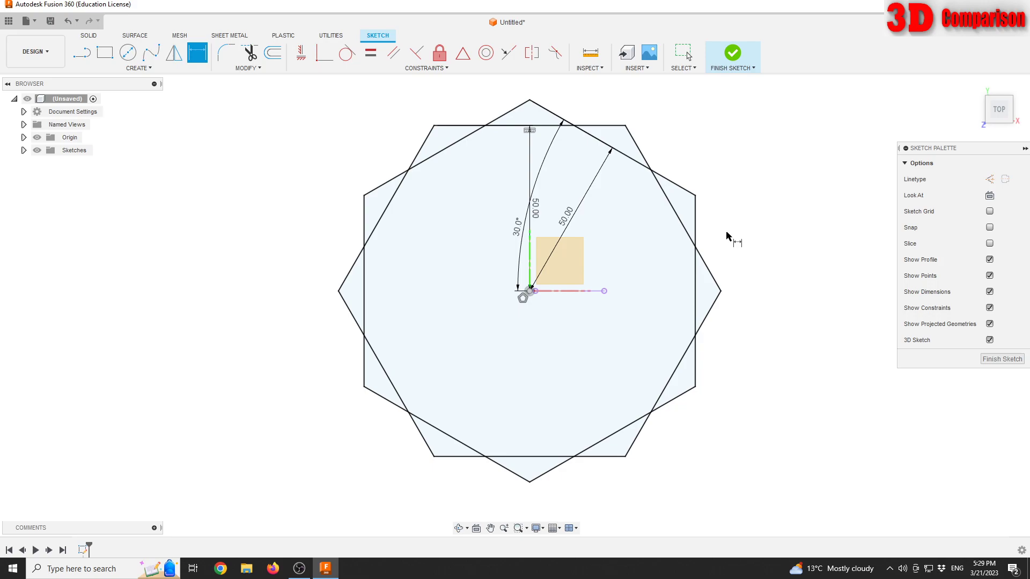
mouse_move(248, 52)
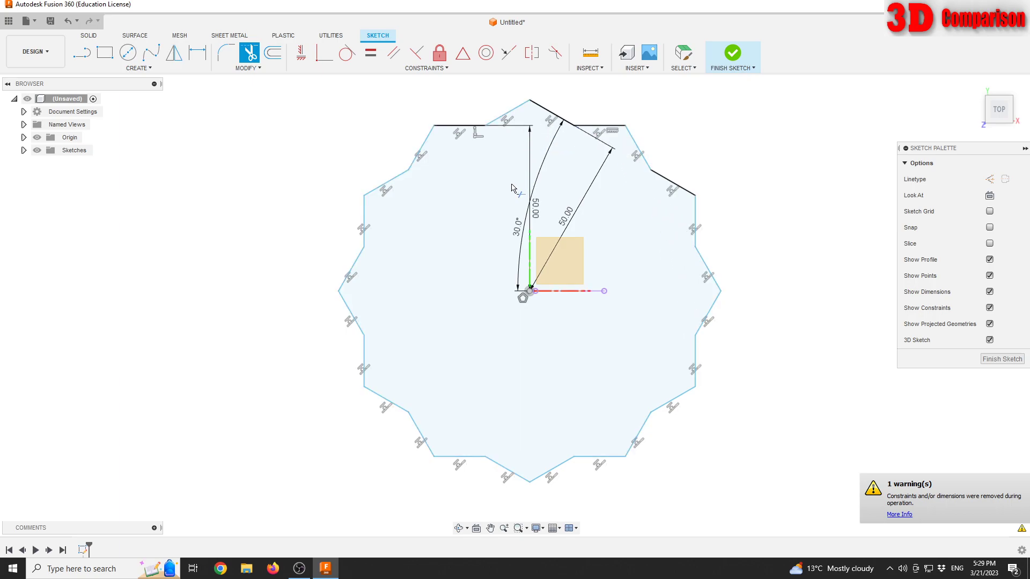
mouse_move(739, 53)
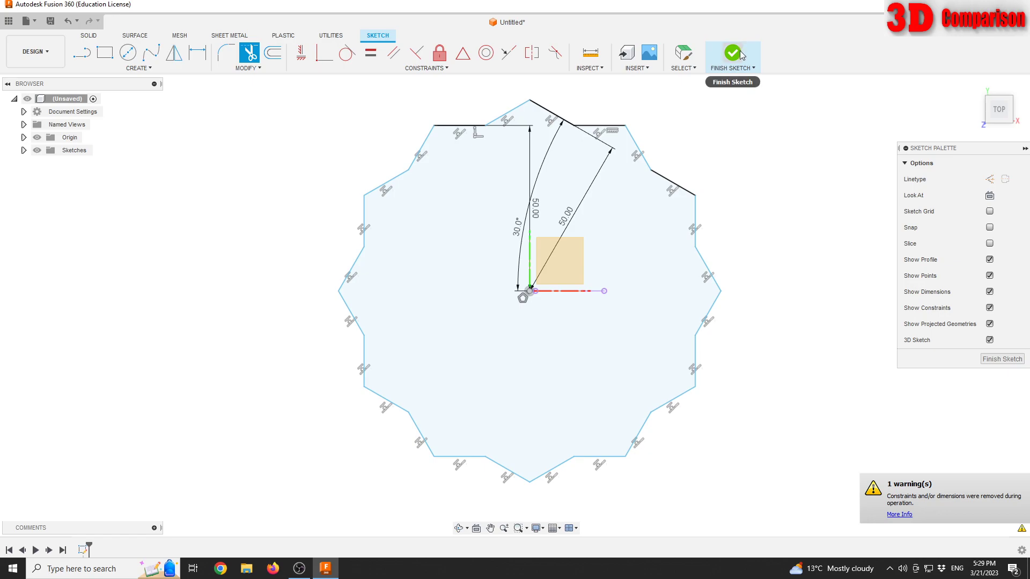
Trim the overlapping hexagons into a twelve-pointed star and finish the sketch
click(733, 54)
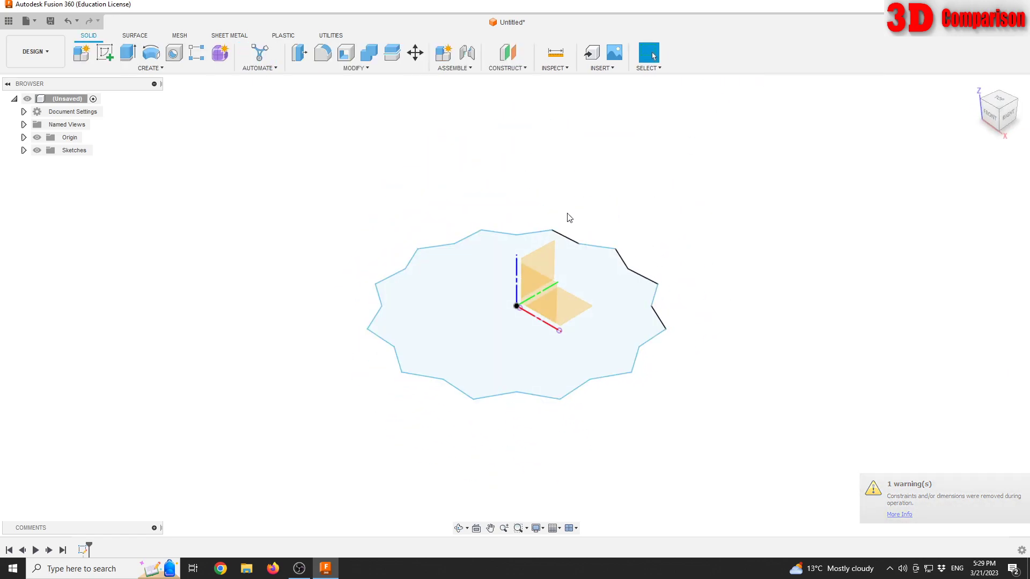
mouse_move(220, 53)
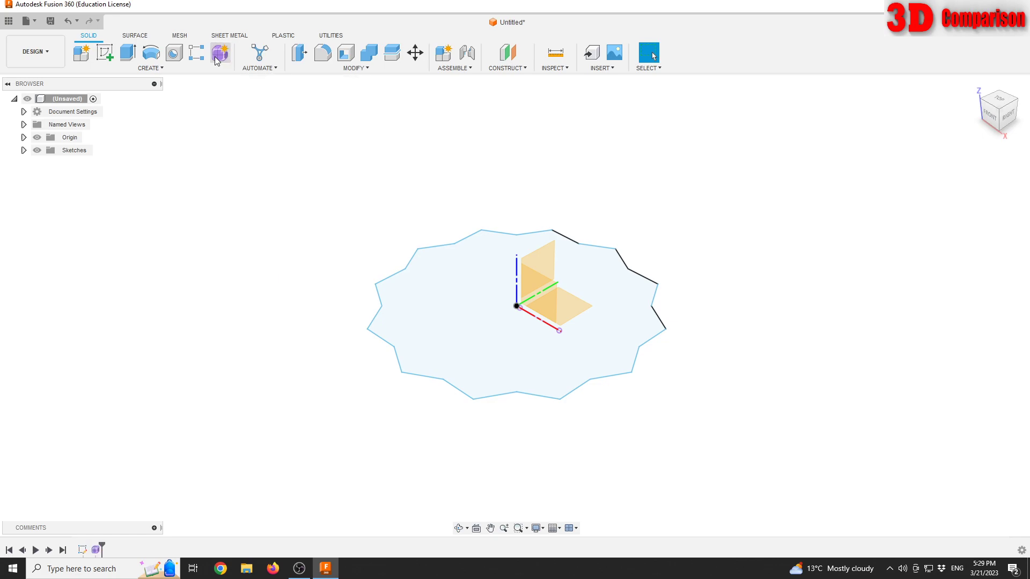
In the Form workspace, extrude the star profile 300 mm with 24 faces
click(222, 53)
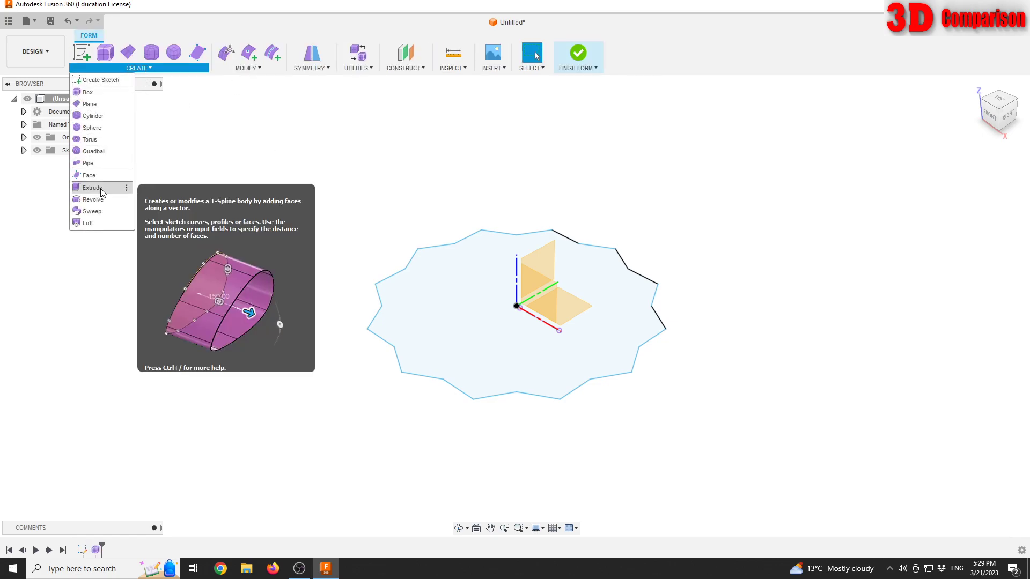
click(90, 186)
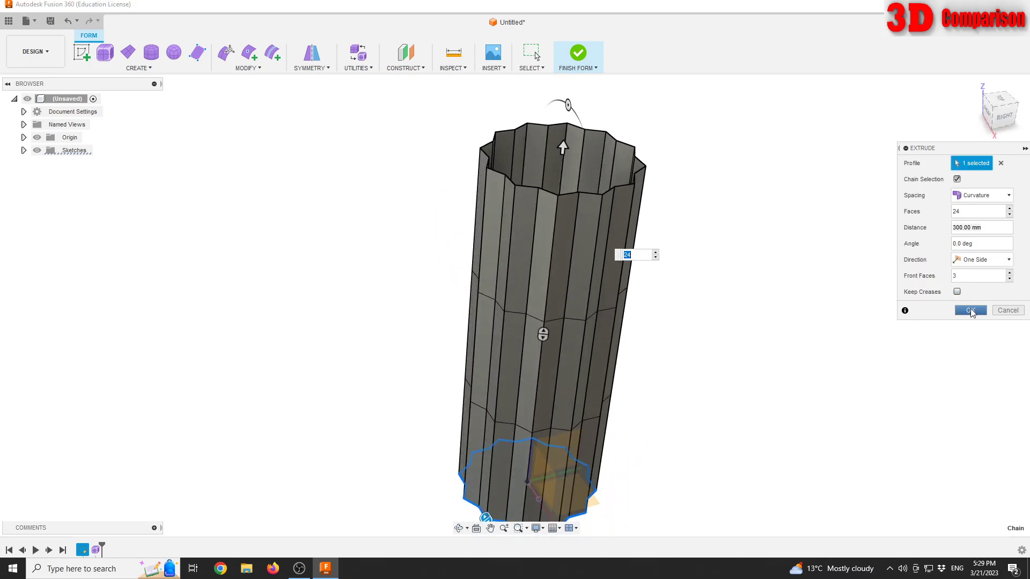
click(970, 310)
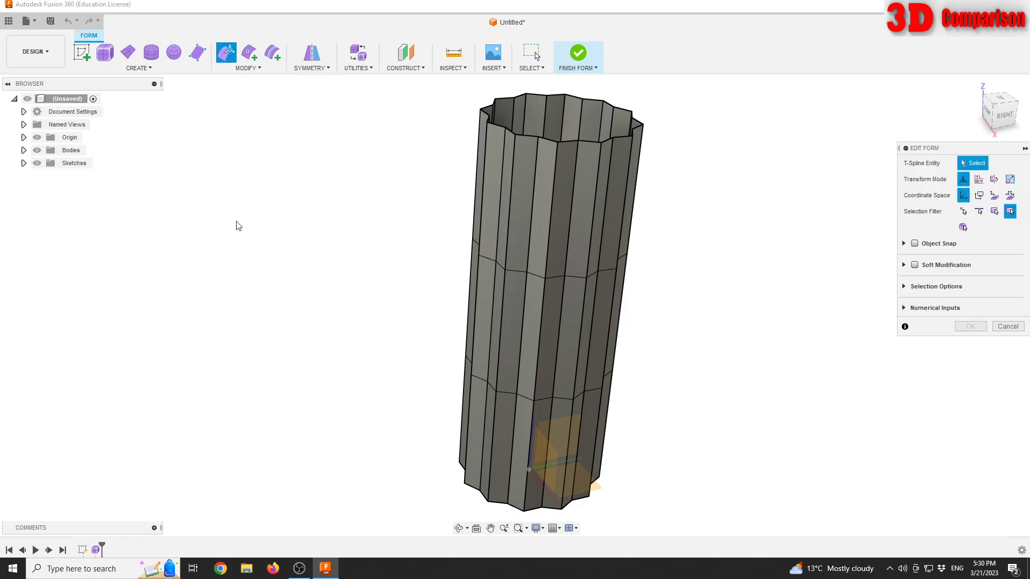
mouse_move(979, 211)
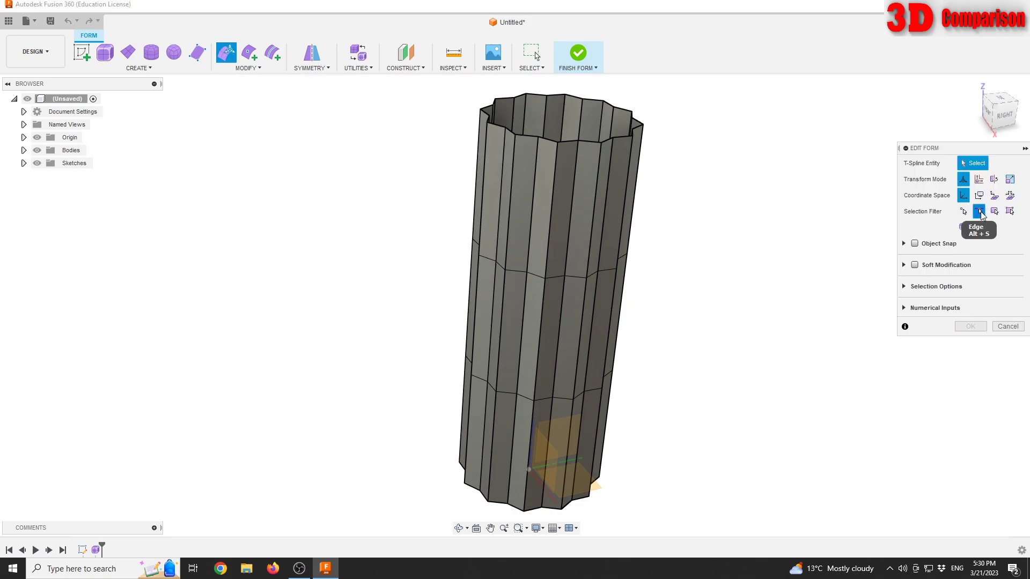
mouse_move(713, 309)
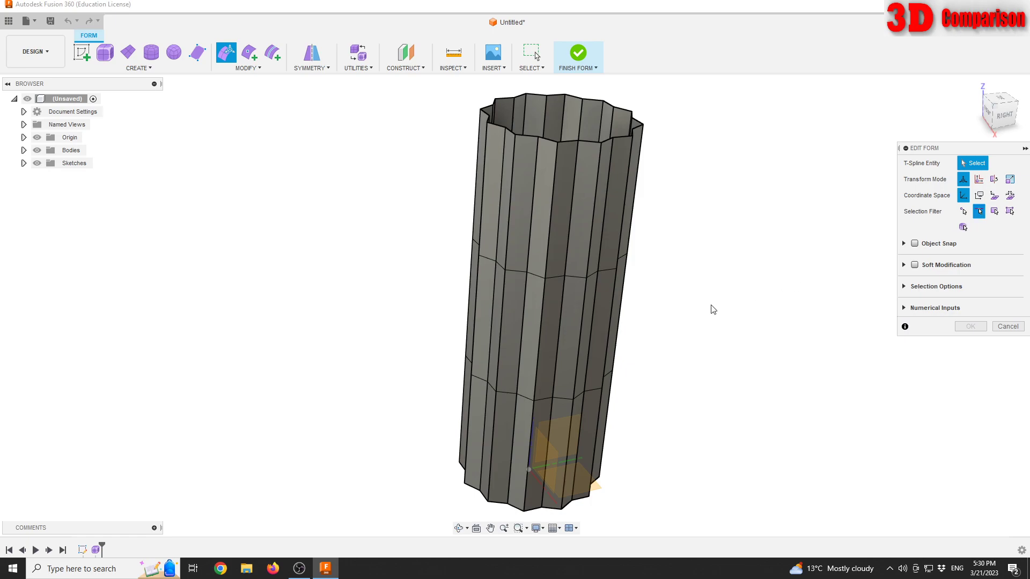
Scale the edge rings with Edit Form to bulge the belly, narrow the neck and shrink the base
click(544, 361)
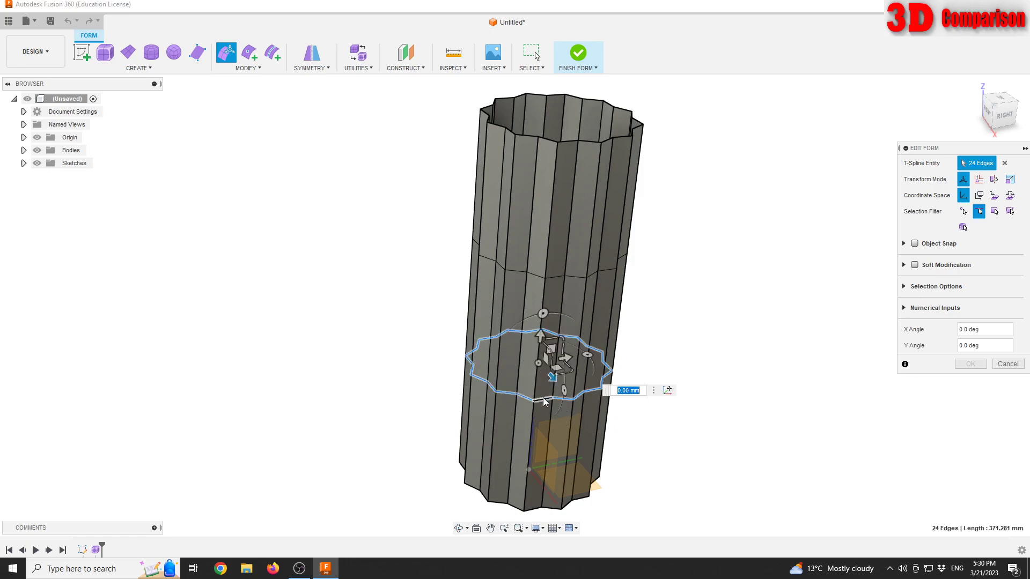
mouse_move(538, 361)
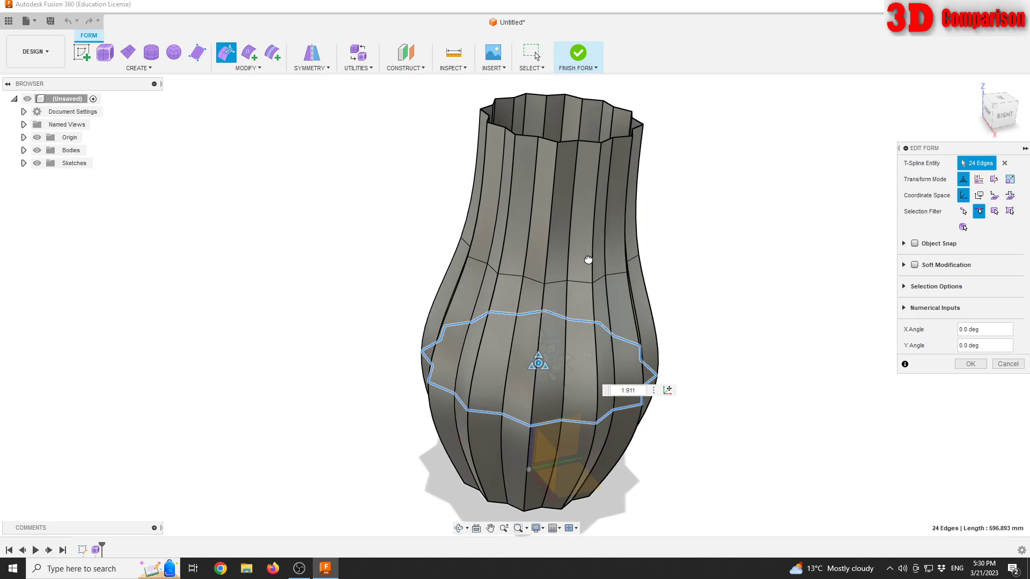
mouse_move(595, 267)
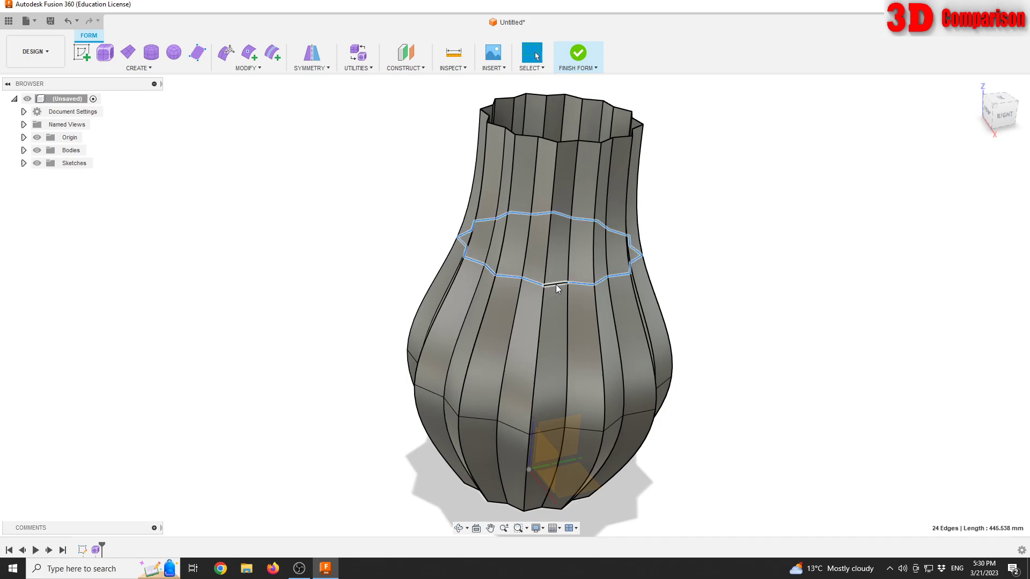
mouse_move(226, 52)
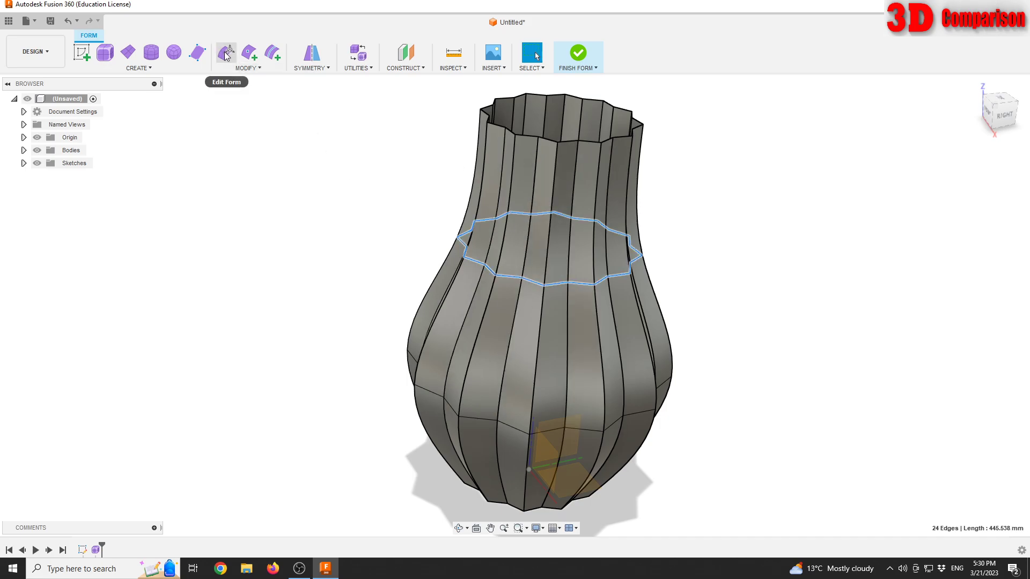
click(226, 51)
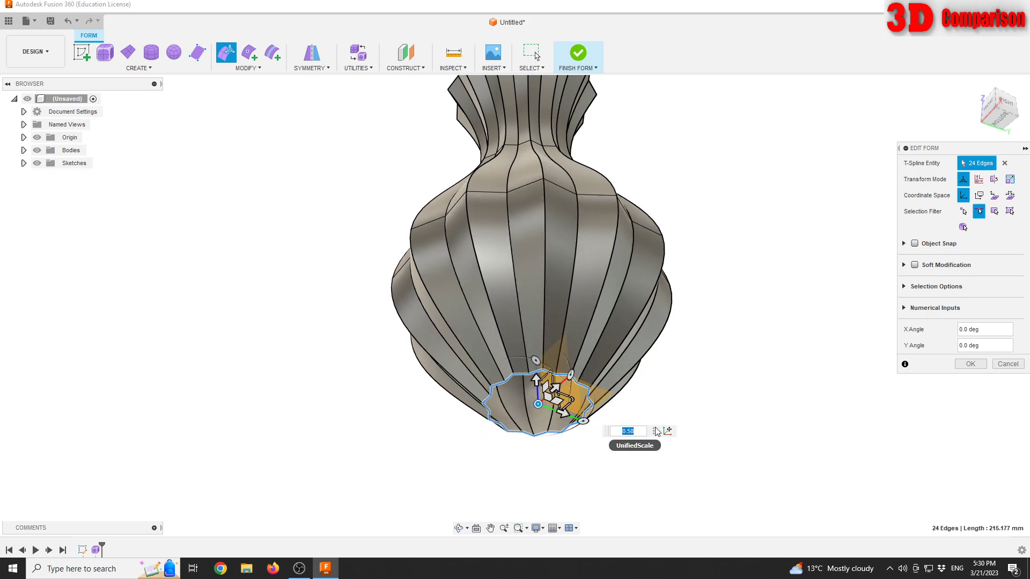
click(970, 364)
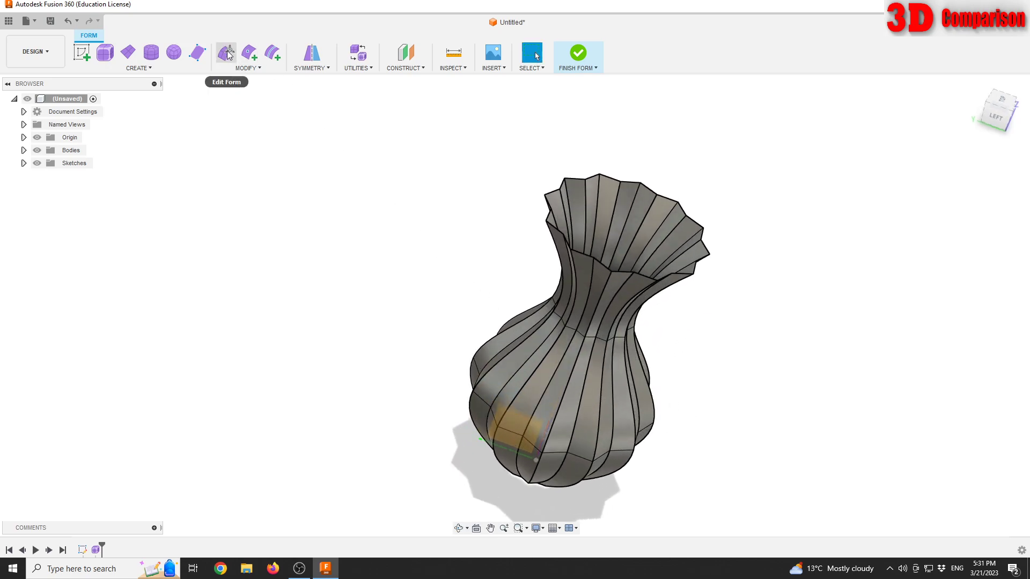
Rotate the belly edge ring 30° to twist the flutes, then finish the form
click(225, 51)
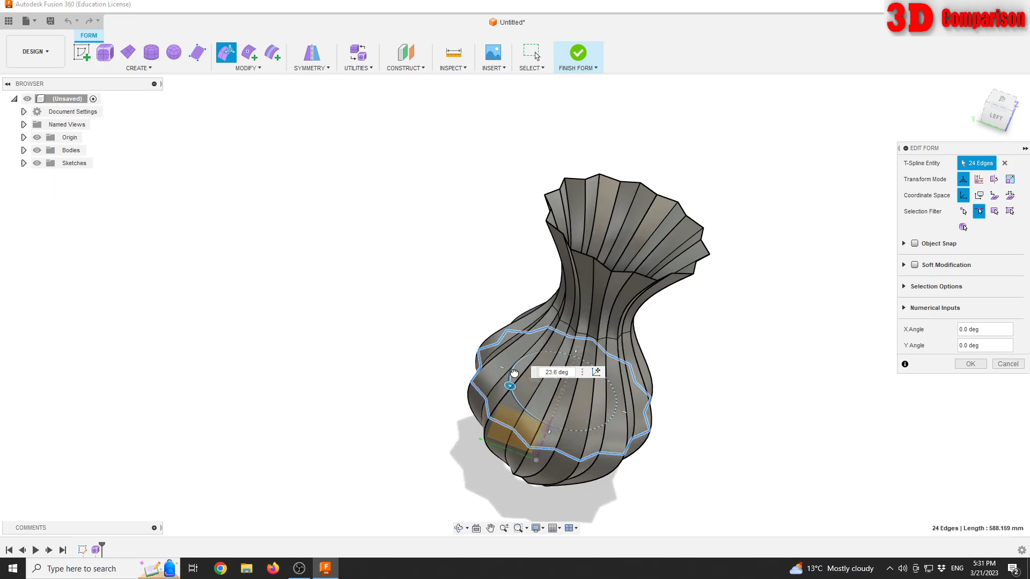
text(30)
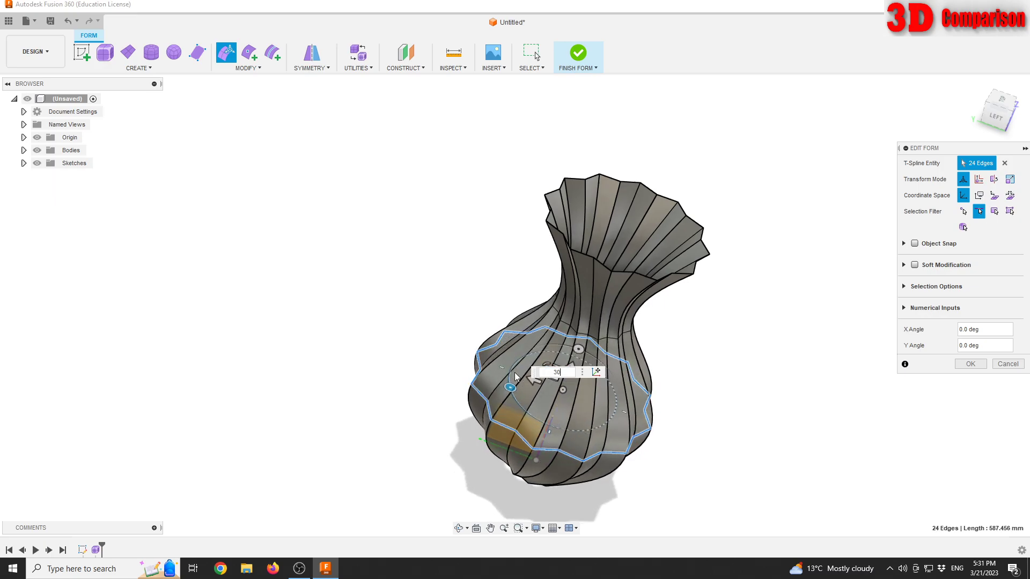
click(970, 364)
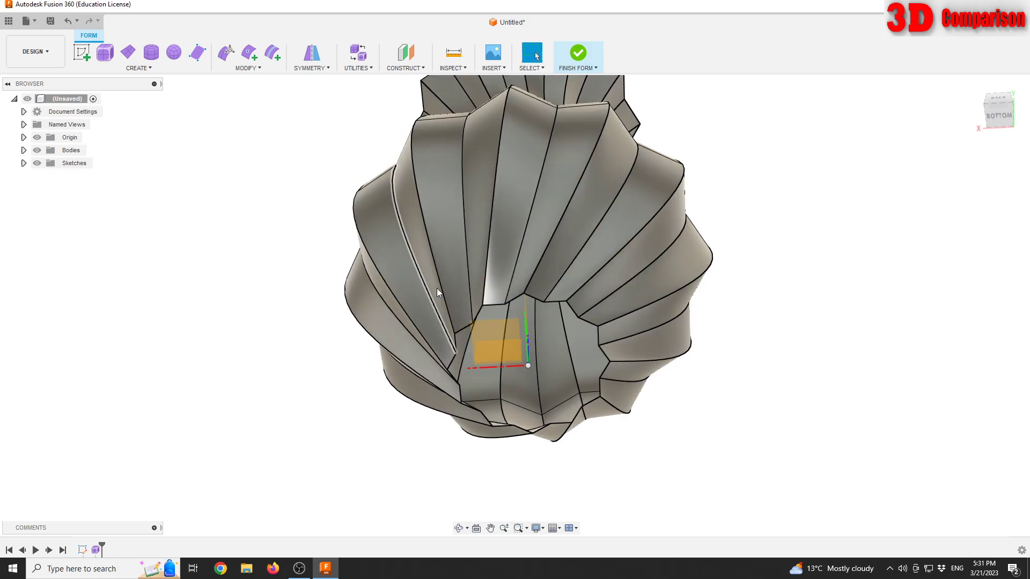
mouse_move(578, 51)
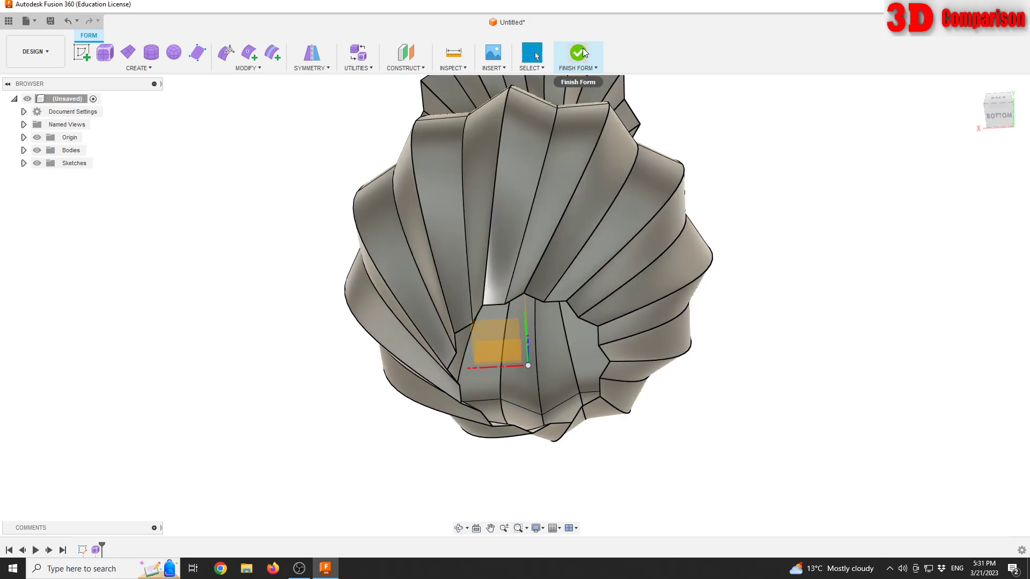
click(577, 53)
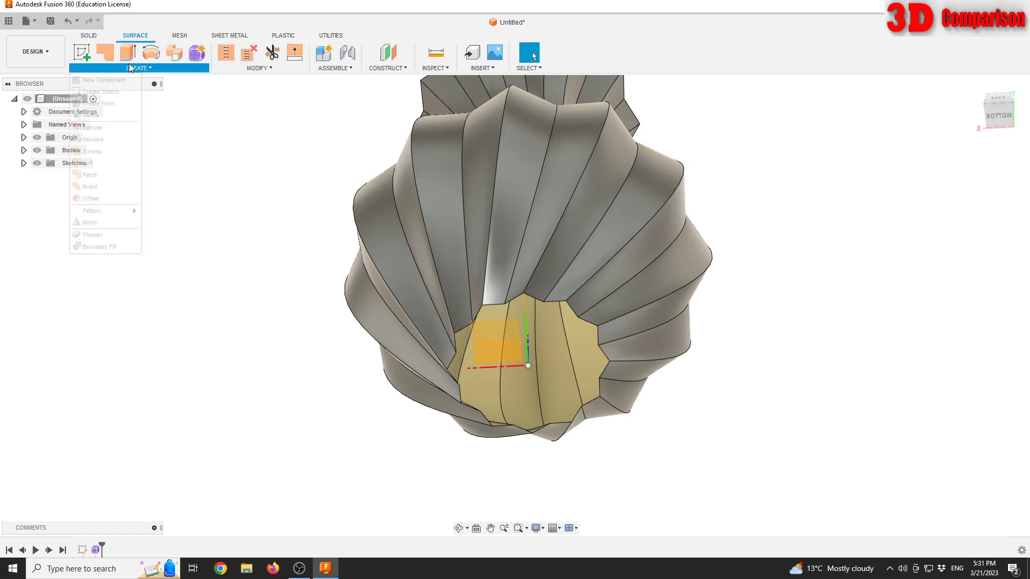
mouse_move(90, 175)
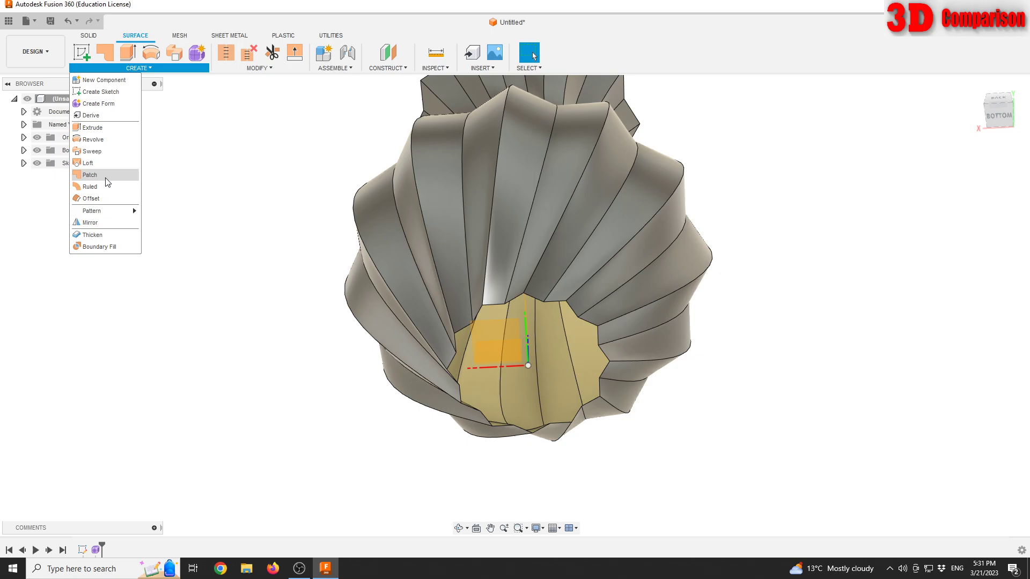
mouse_move(89, 174)
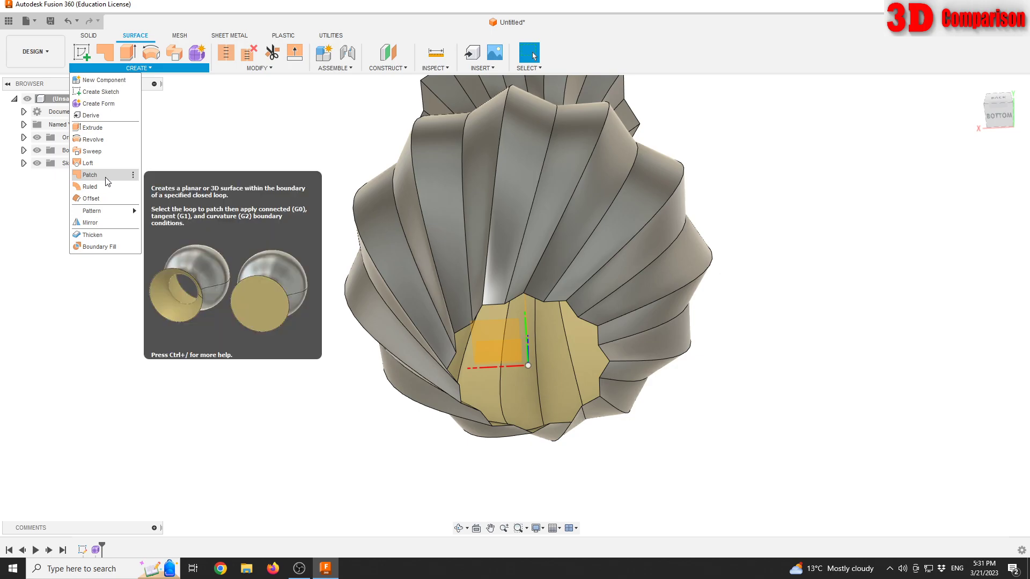
Patch the bottom edge loop of the vase as a new surface body
click(89, 175)
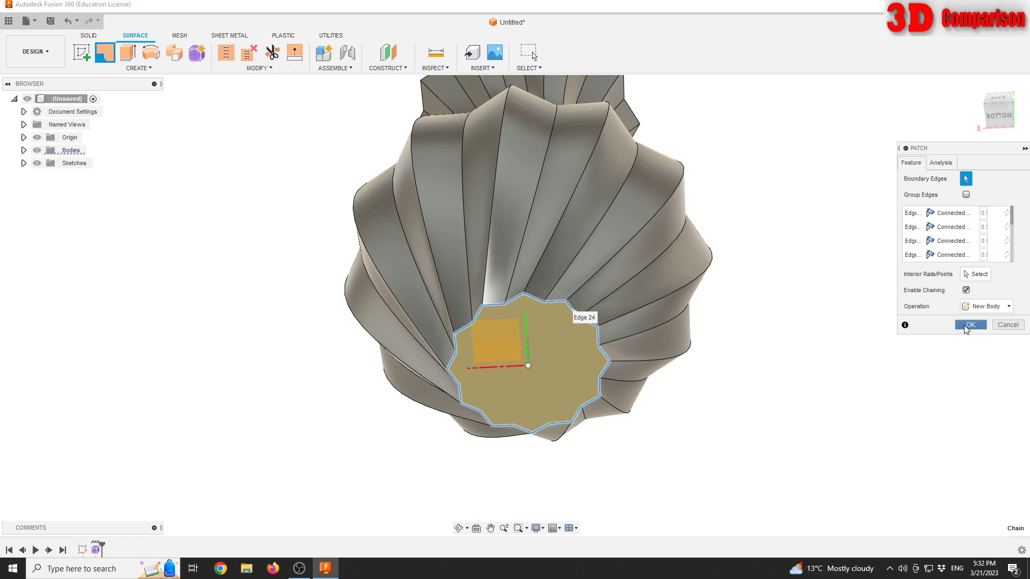
click(970, 324)
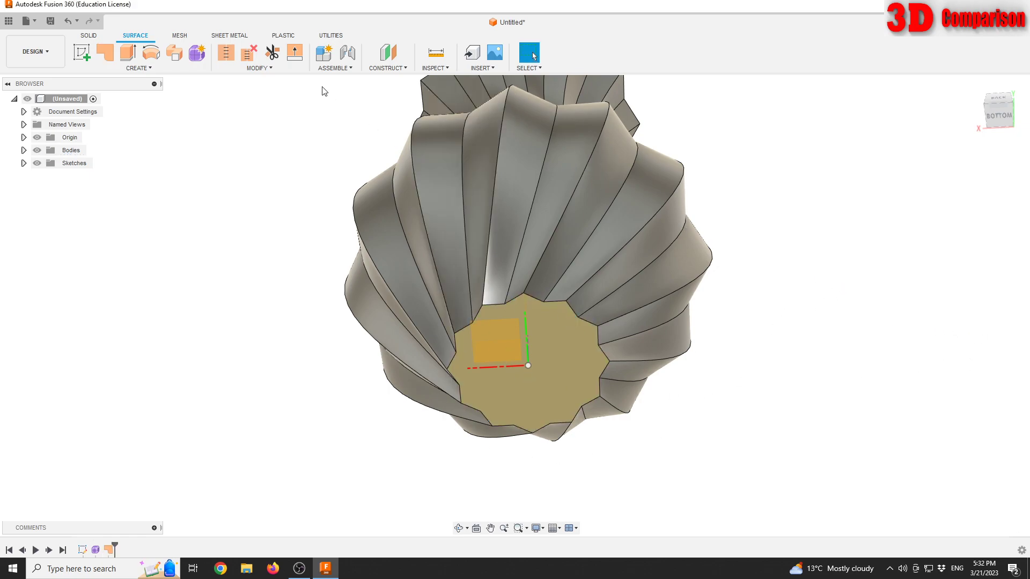
mouse_move(225, 52)
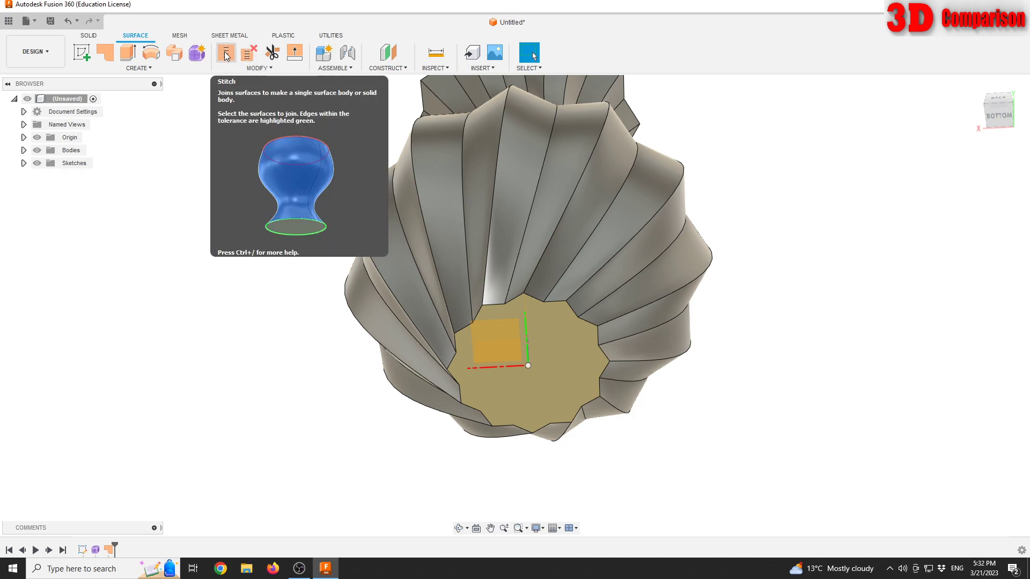
Stitch the vase surface and bottom patch into one body
click(225, 52)
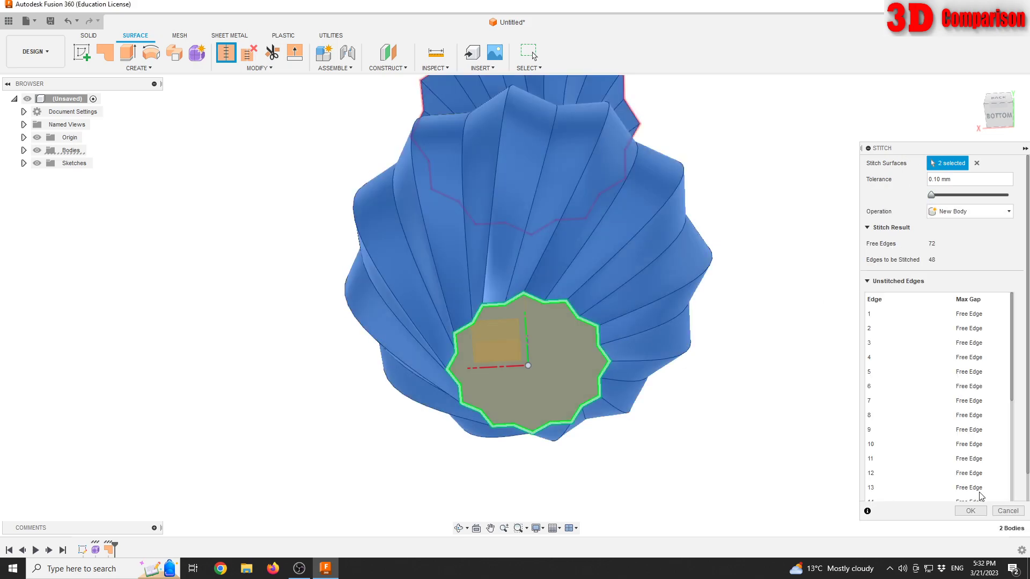
click(970, 511)
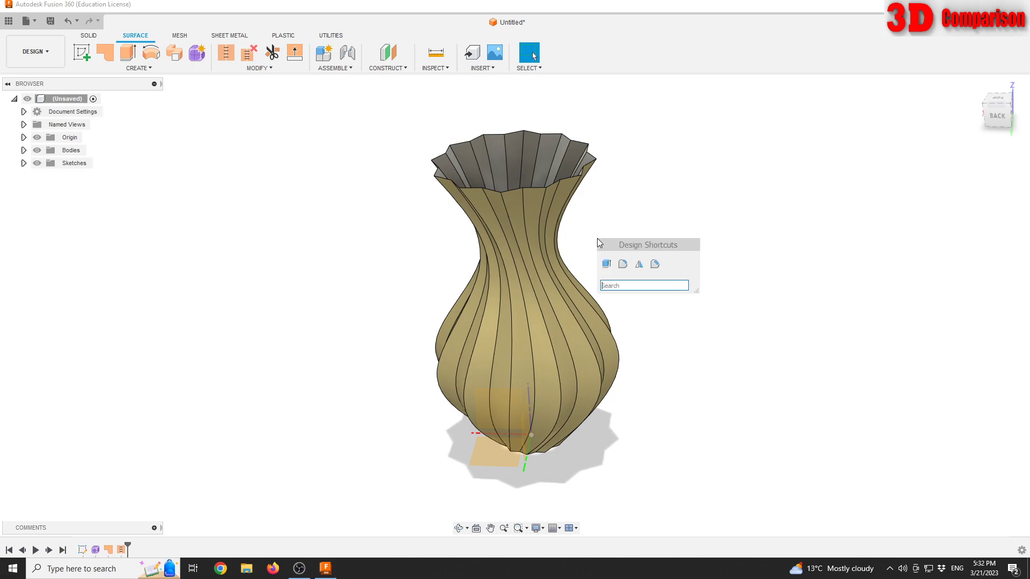
Run Reverse Normal on the vase face to flip its surface normals
text(reve)
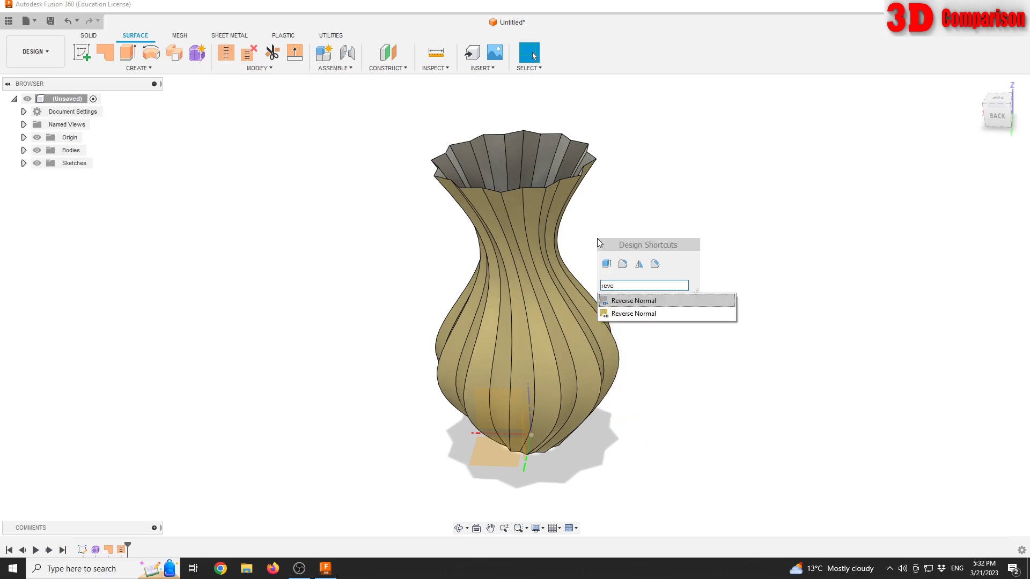
mouse_move(632, 301)
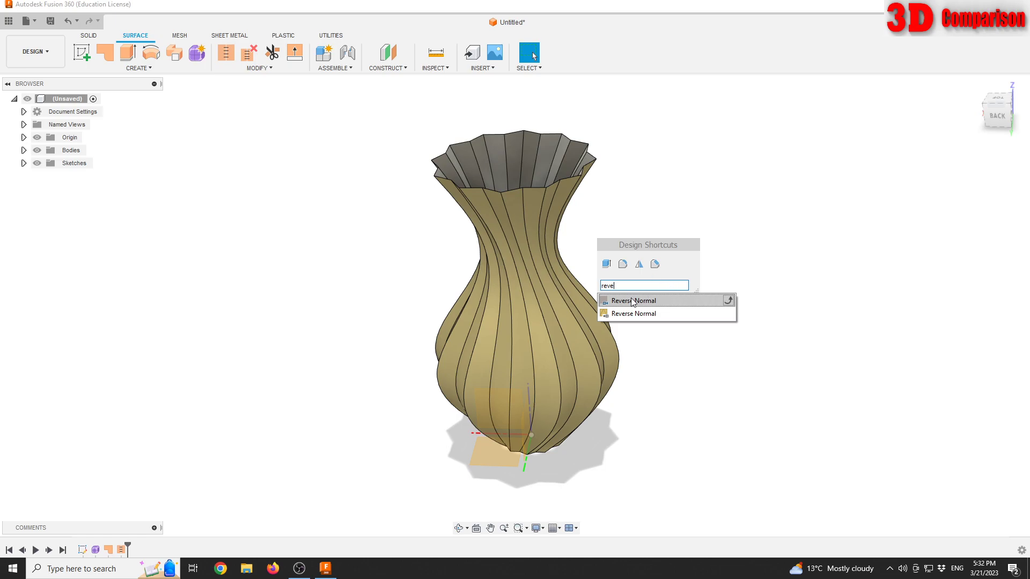
click(634, 300)
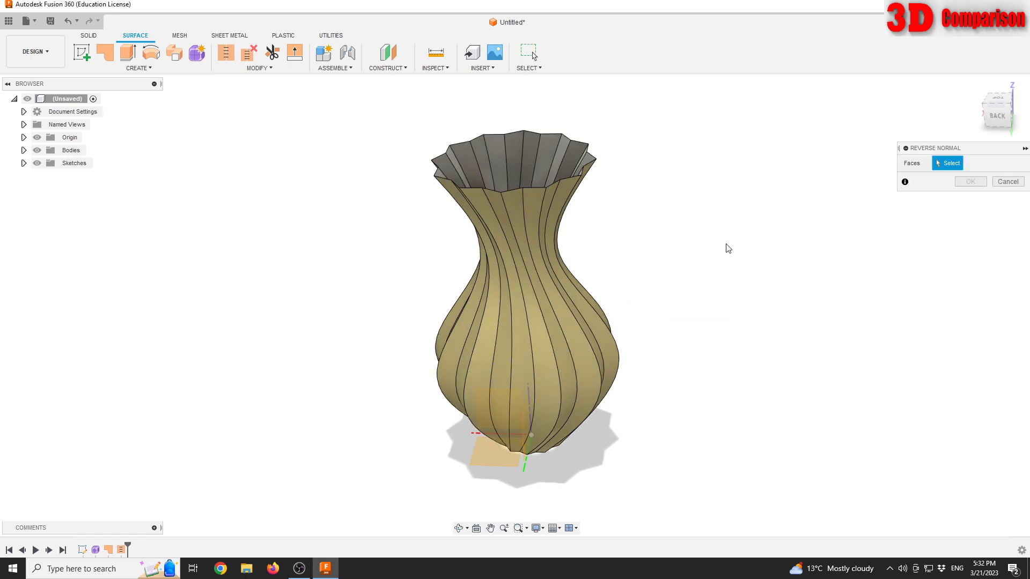
click(523, 159)
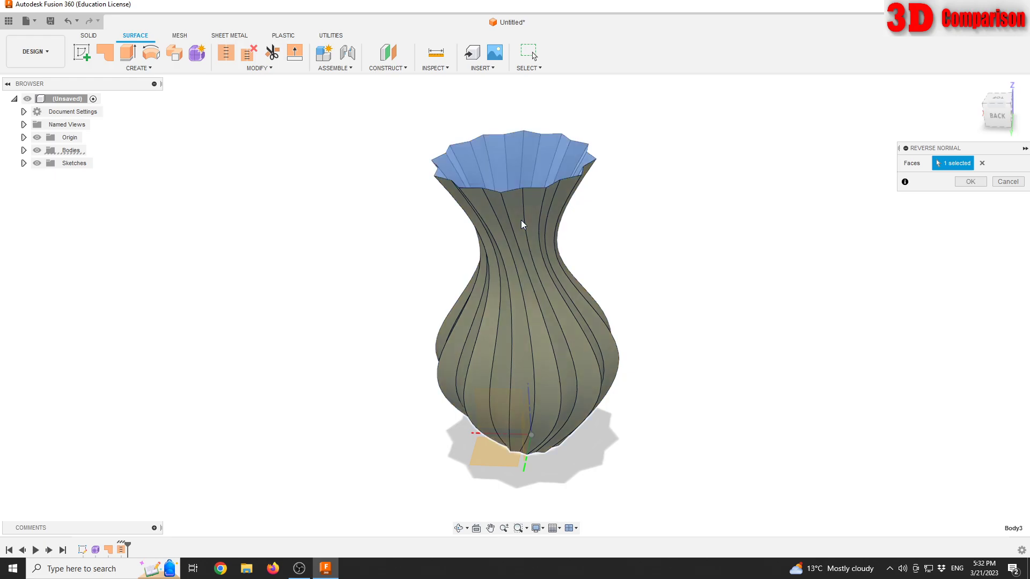
click(970, 182)
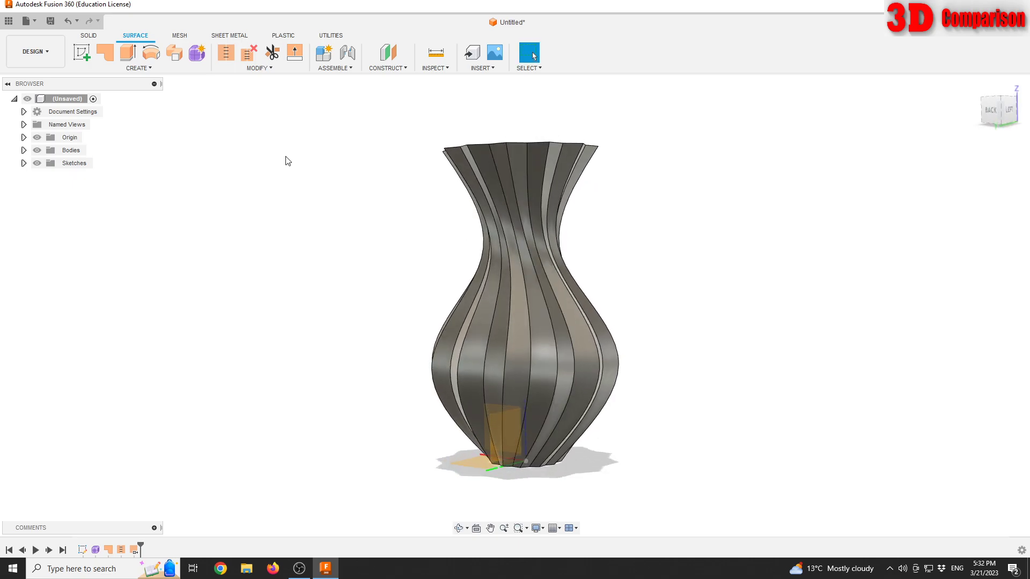
Fillet the flute edges of the vase and apply it
click(258, 68)
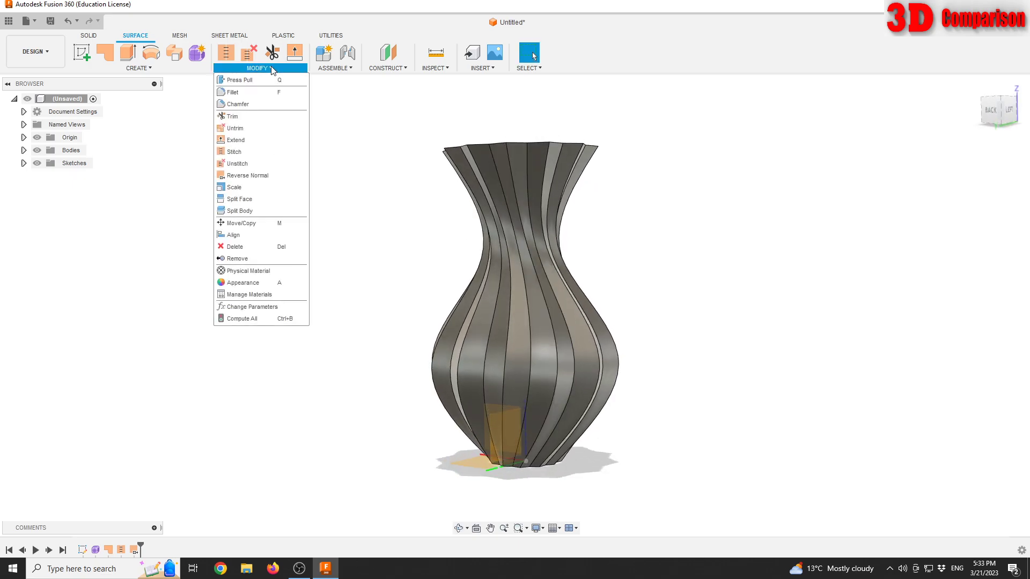
mouse_move(232, 92)
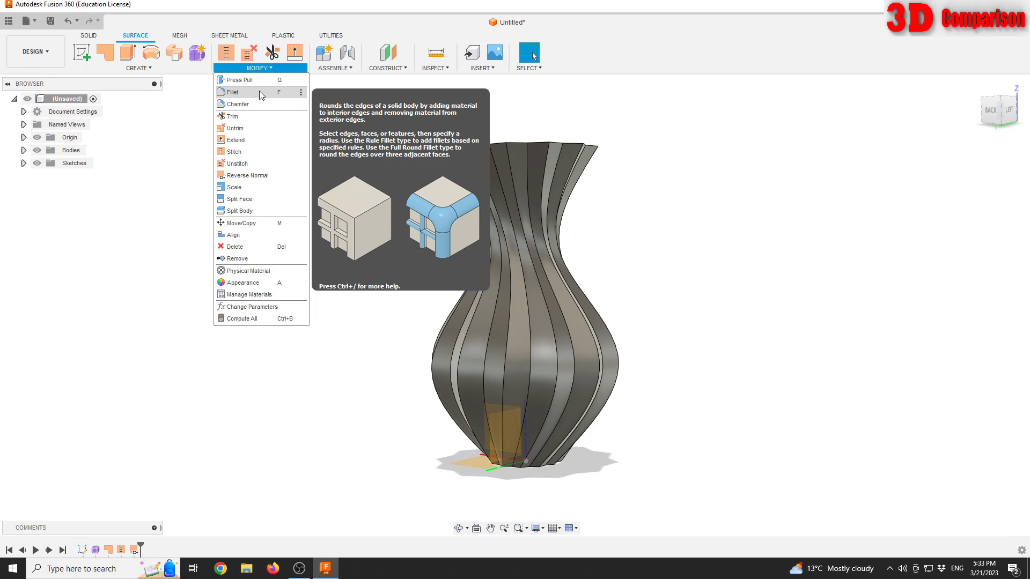
click(232, 93)
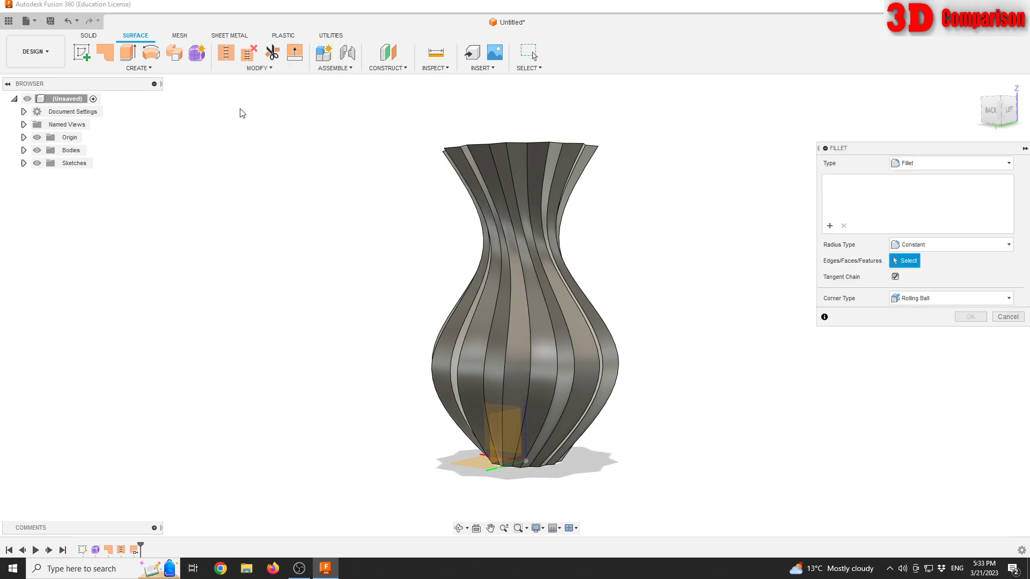
mouse_move(820, 273)
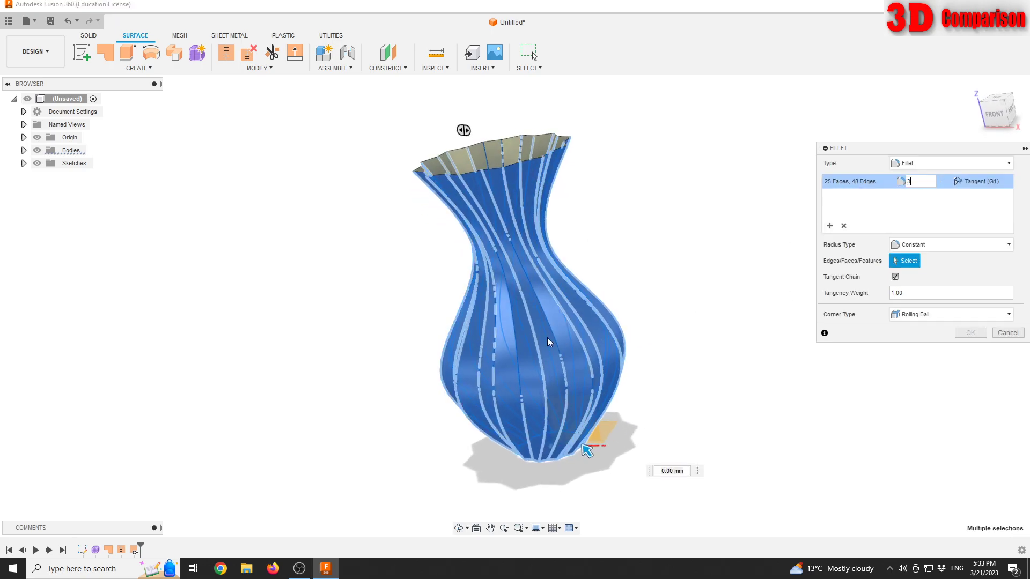
text(3)
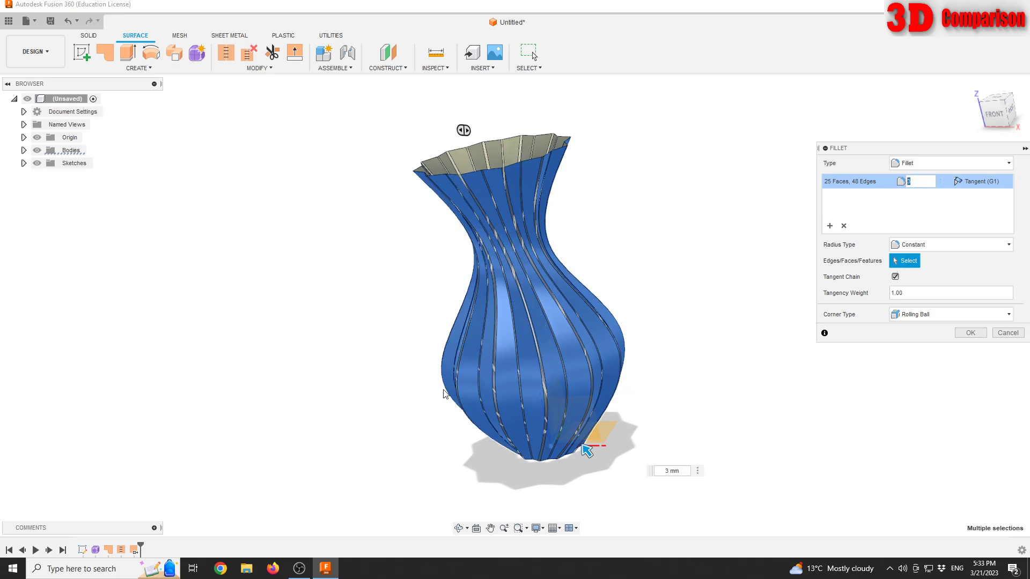
scroll(up, 3)
text(5)
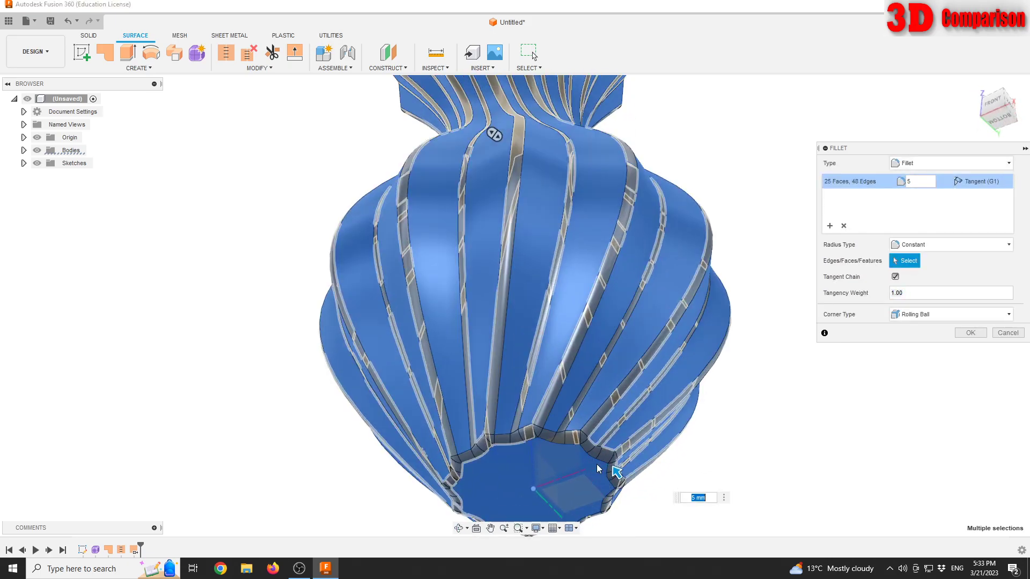
scroll(up, 3)
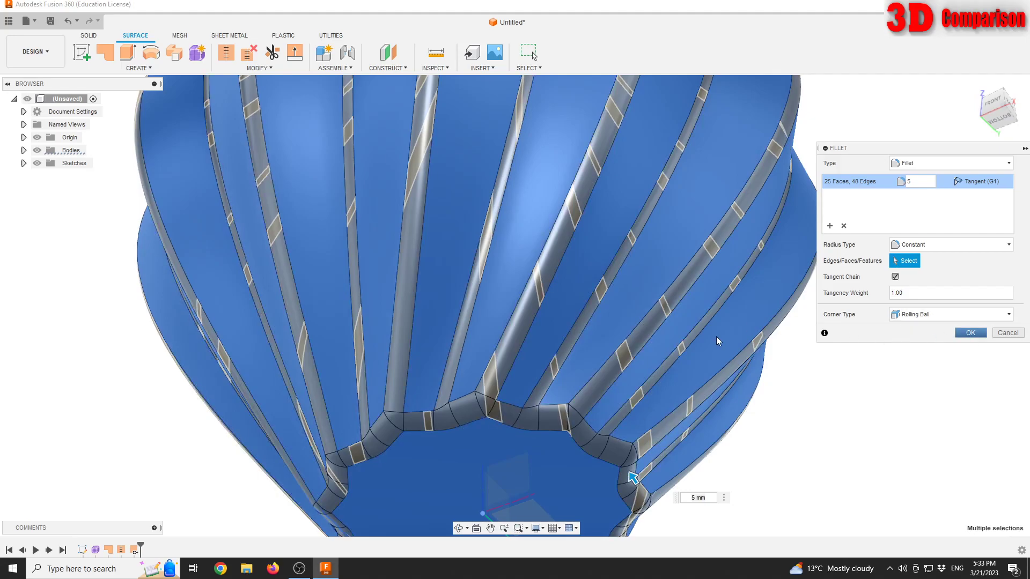
click(970, 333)
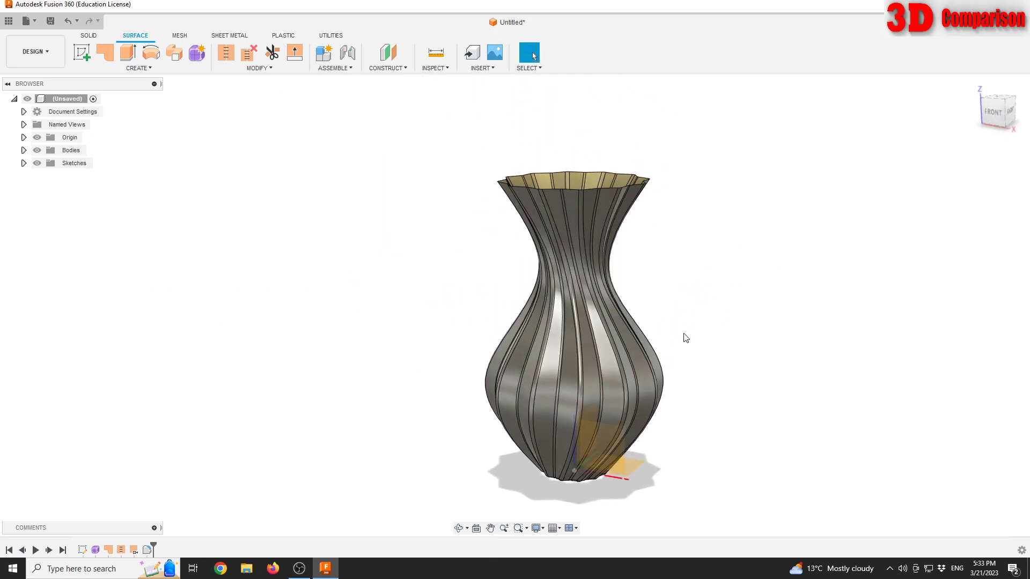
Add a Section Analysis cutting the vase through its middle on the XZ plane
click(432, 58)
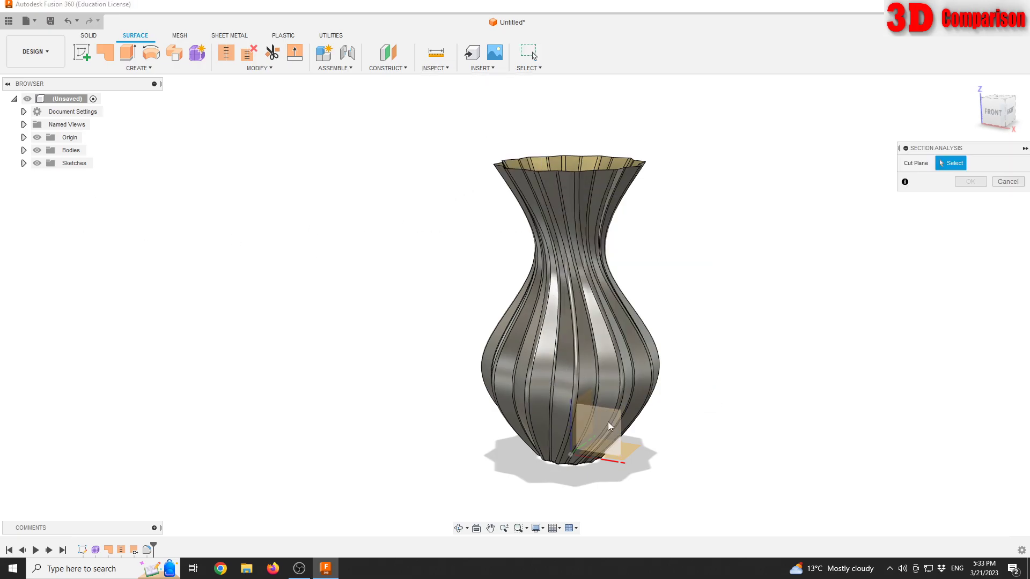
click(575, 420)
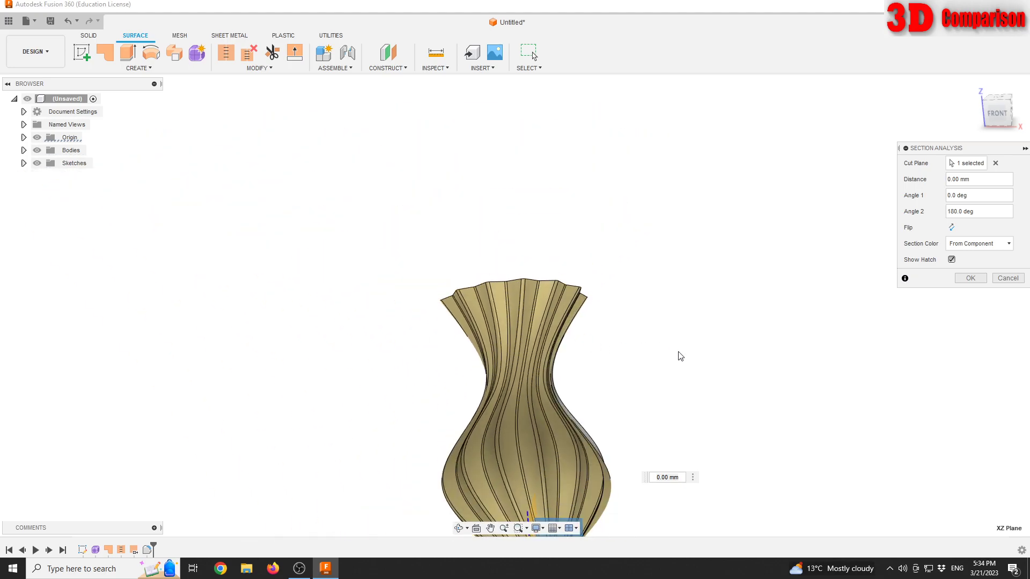
click(970, 278)
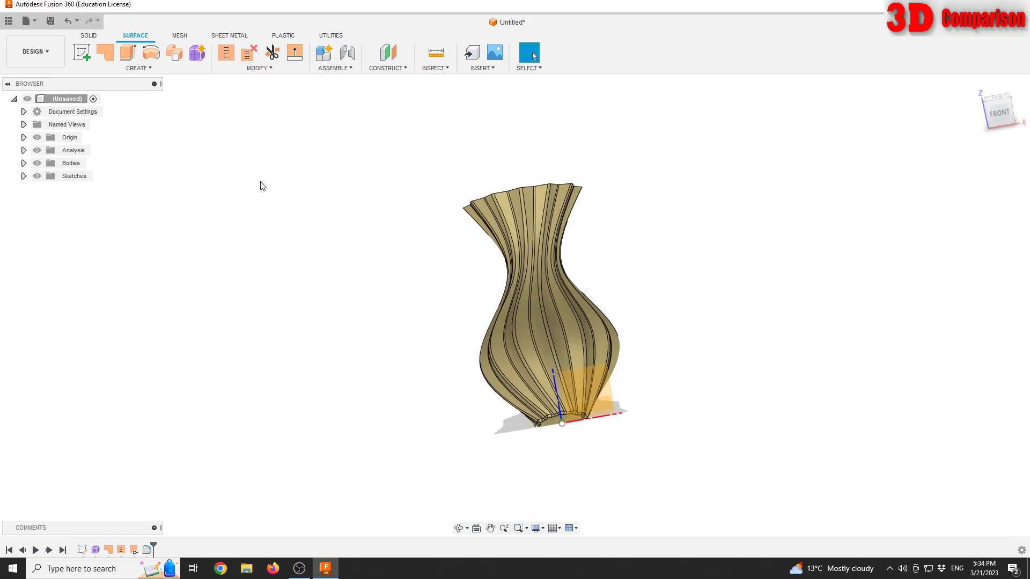
mouse_move(264, 172)
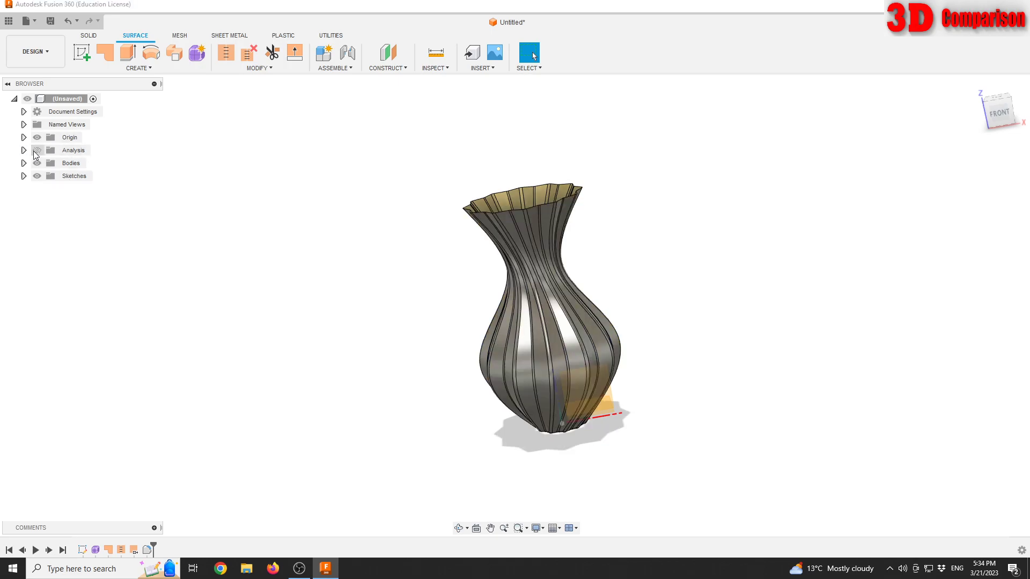
mouse_move(450, 289)
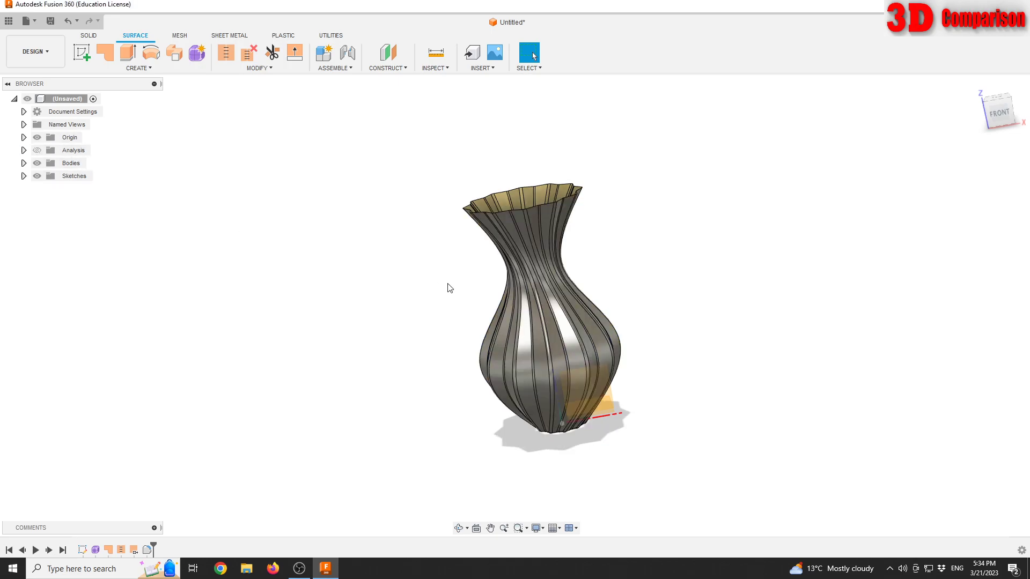
Start the Thicken tool and select the vase surface as the body to thicken
click(136, 68)
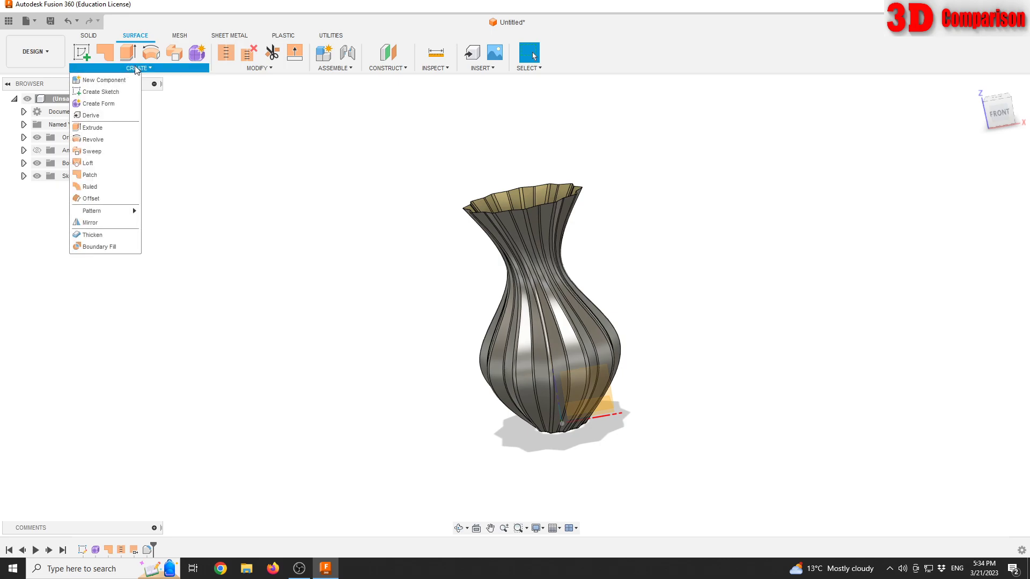
click(368, 232)
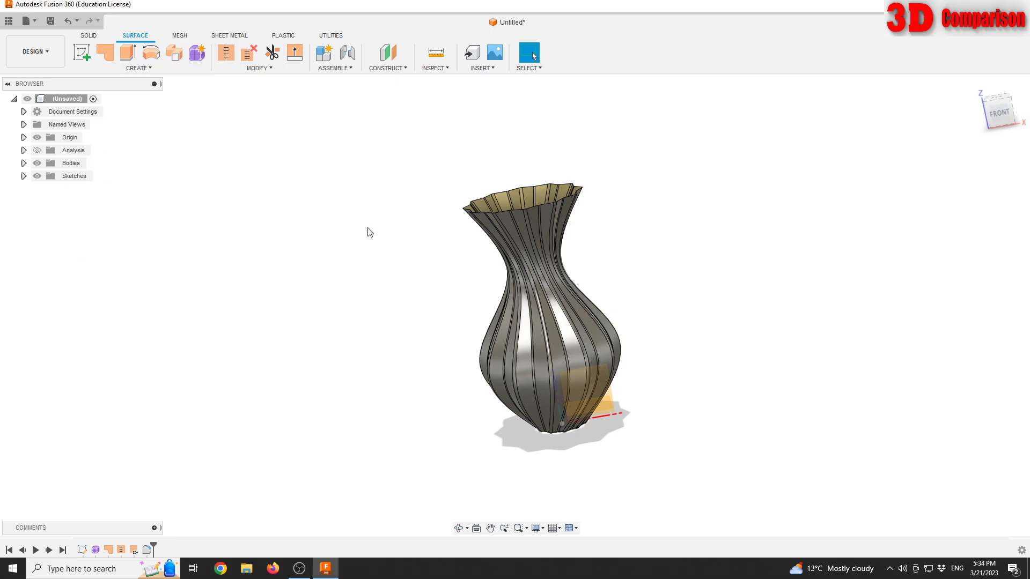
text(thick)
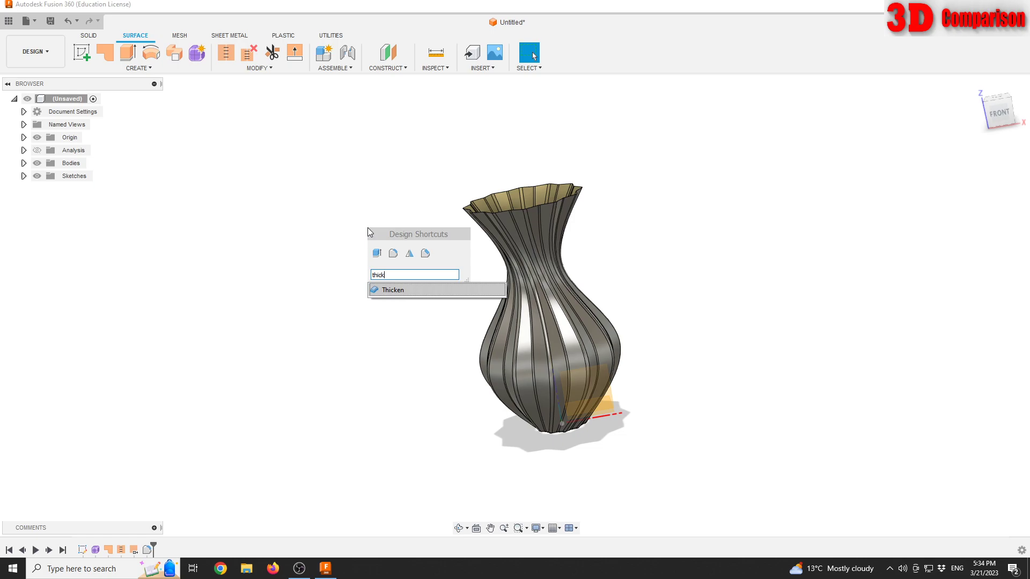
click(393, 290)
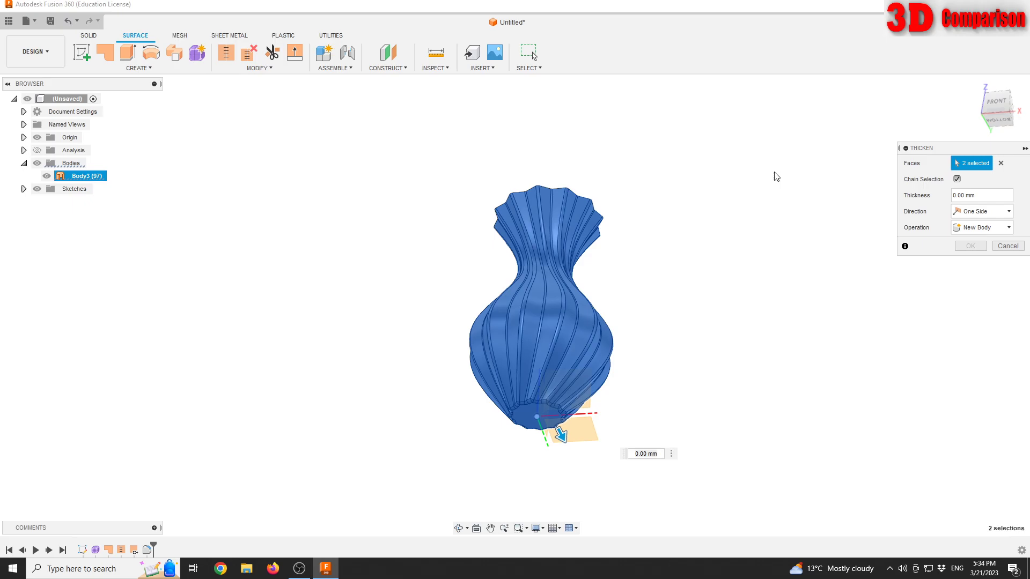
click(1002, 163)
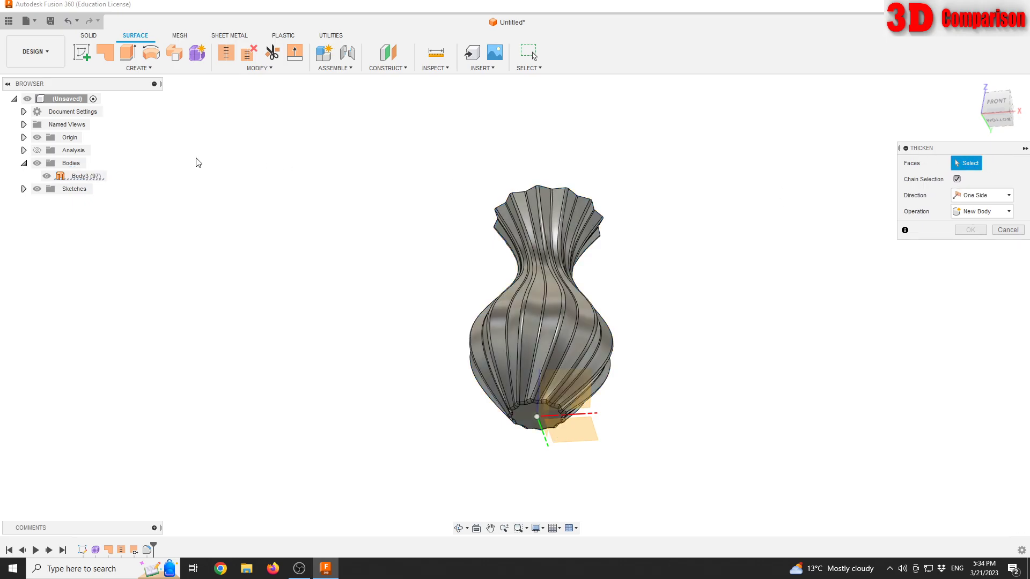
click(535, 297)
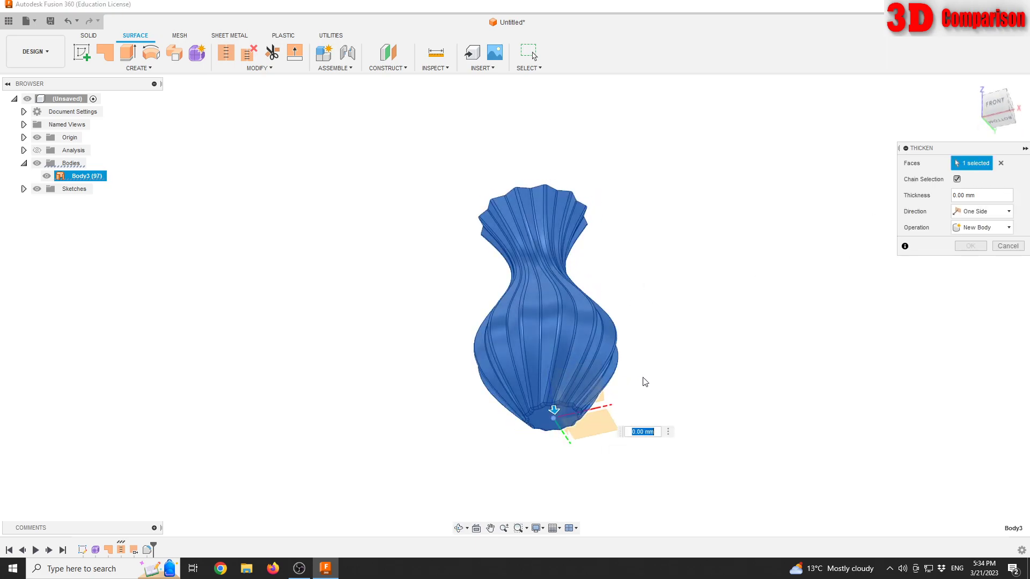
Set the thickness to -3 mm, one side, creating a new body, and confirm
click(981, 195)
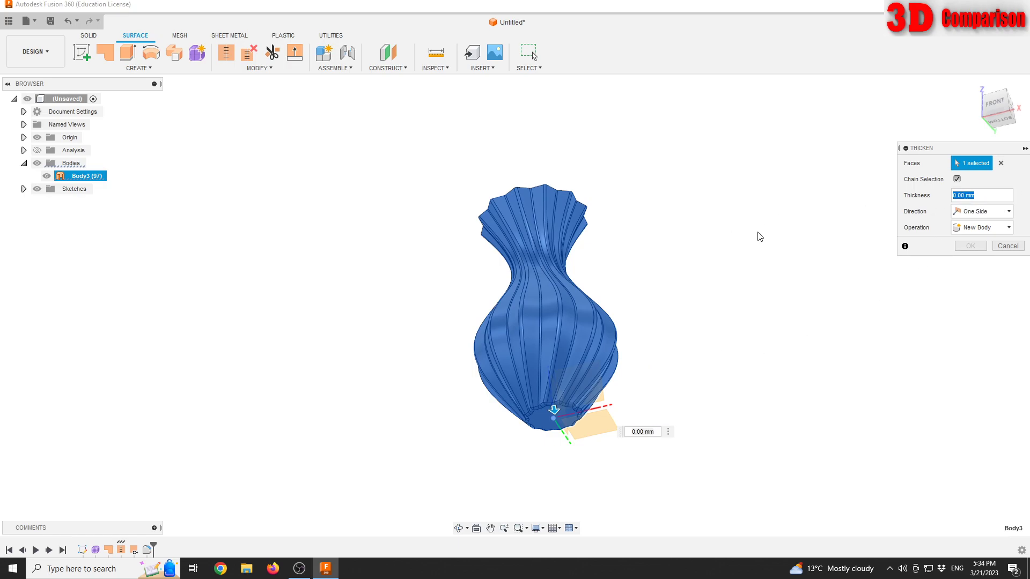
text(3)
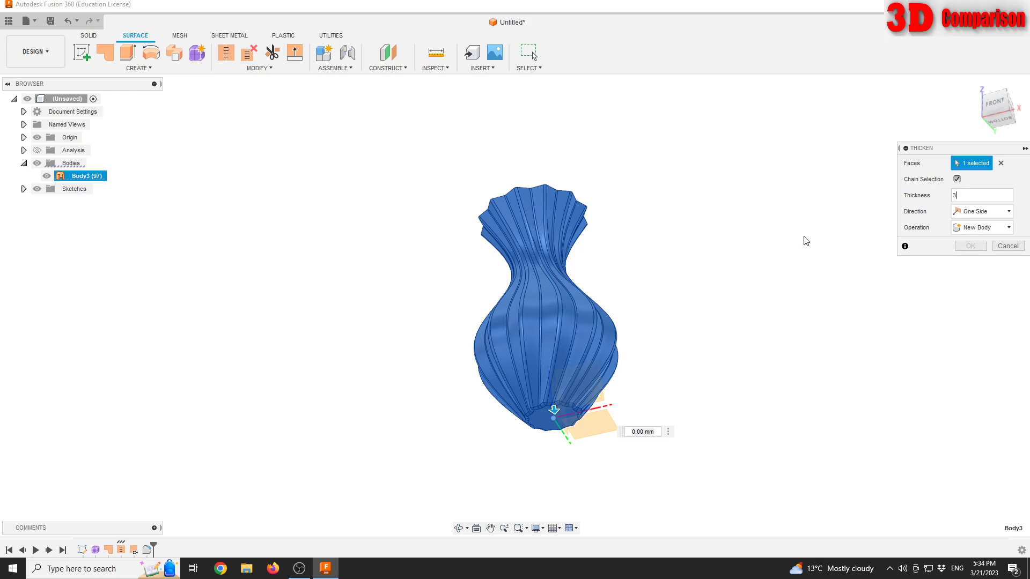
mouse_move(554, 415)
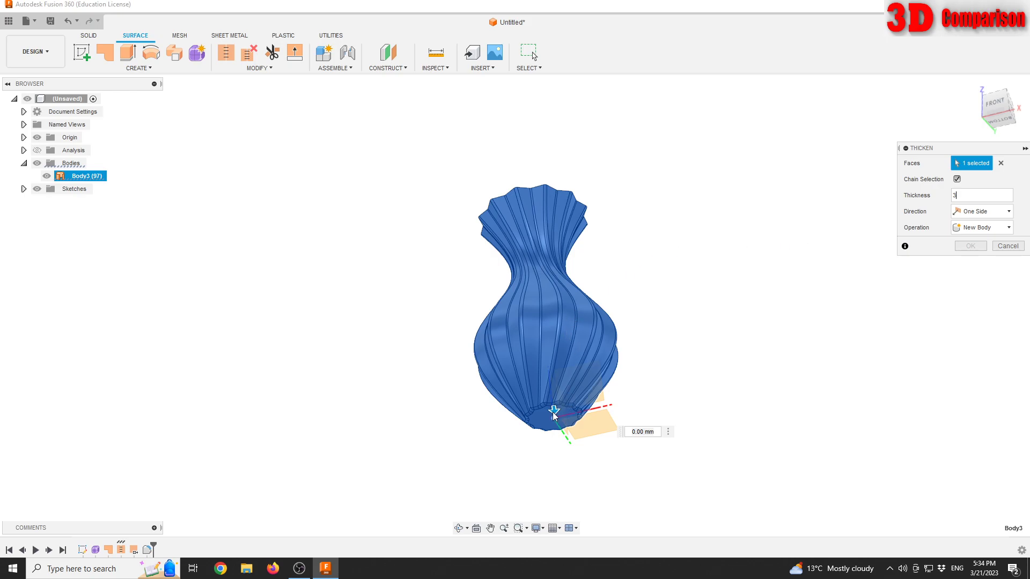
text(3)
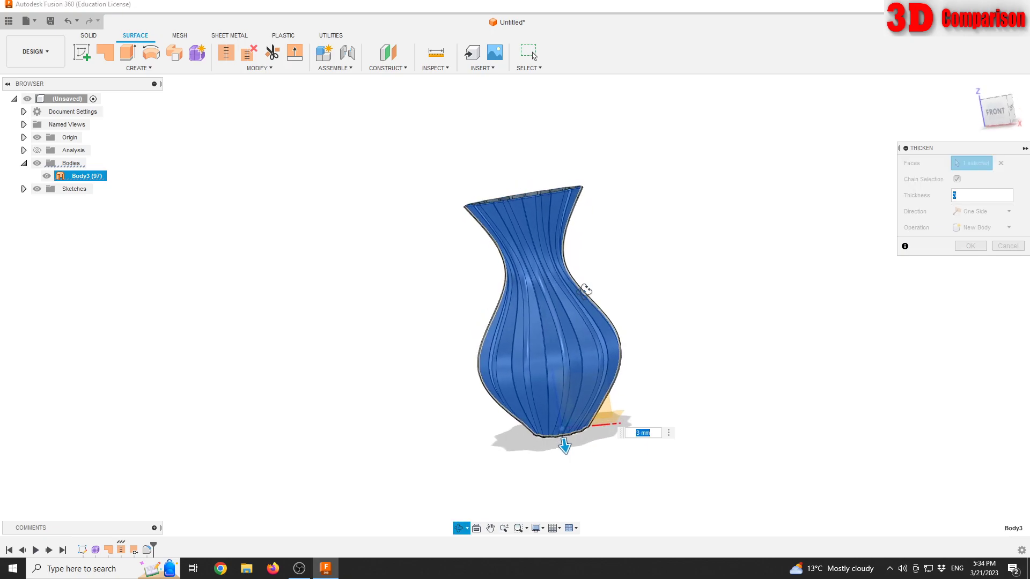
scroll(up, 3)
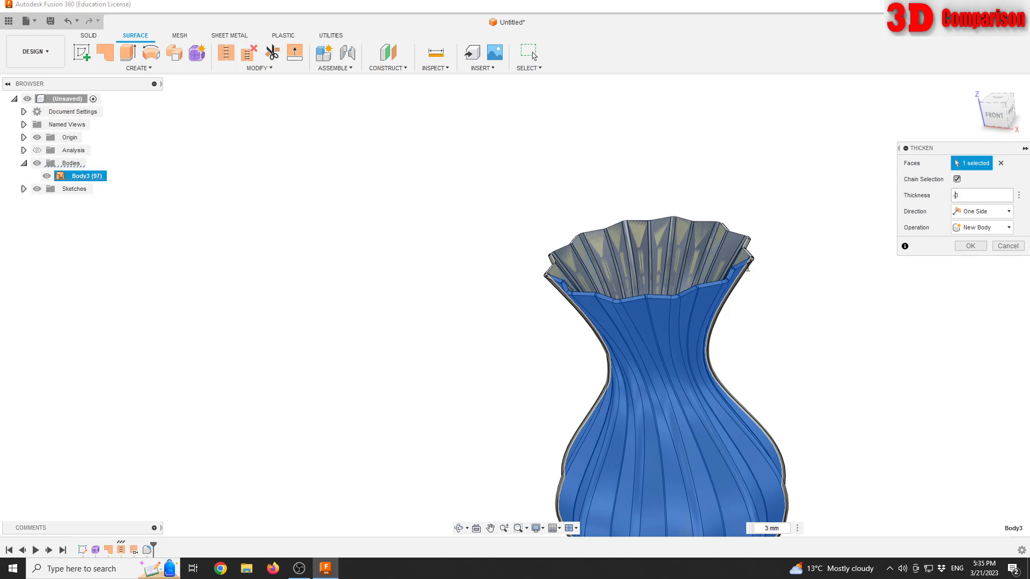
mouse_move(734, 292)
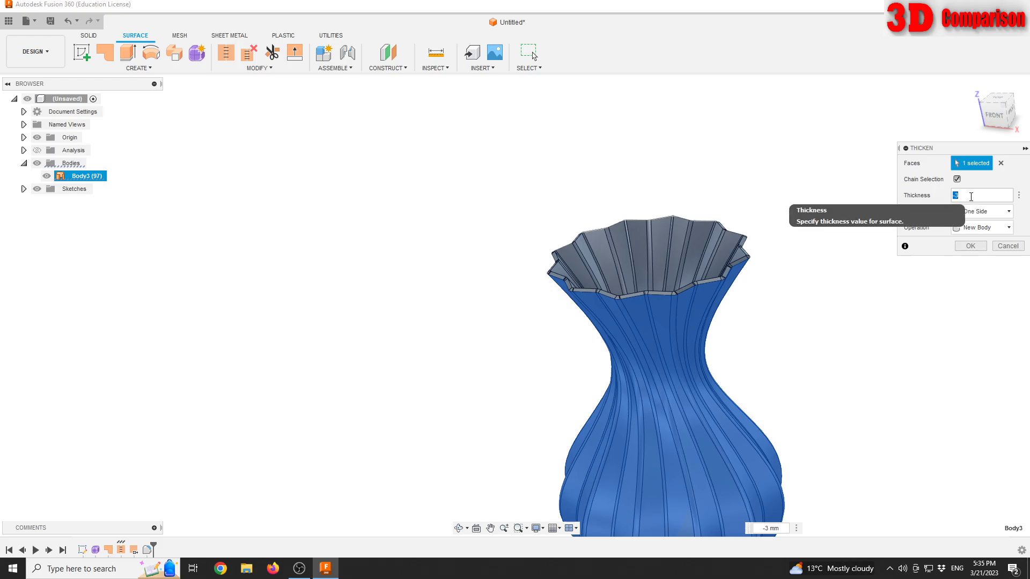
mouse_move(968, 197)
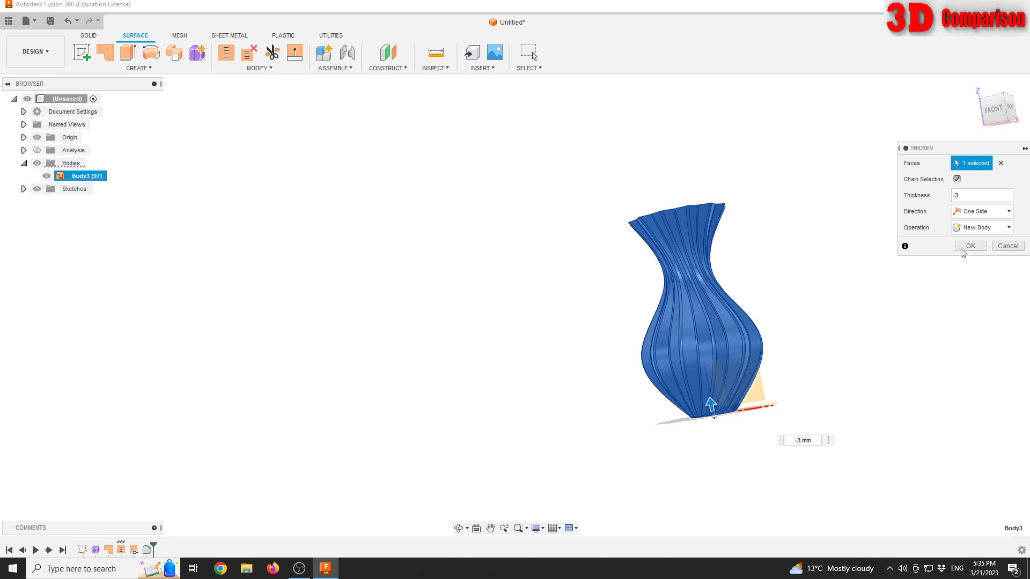
mouse_move(967, 252)
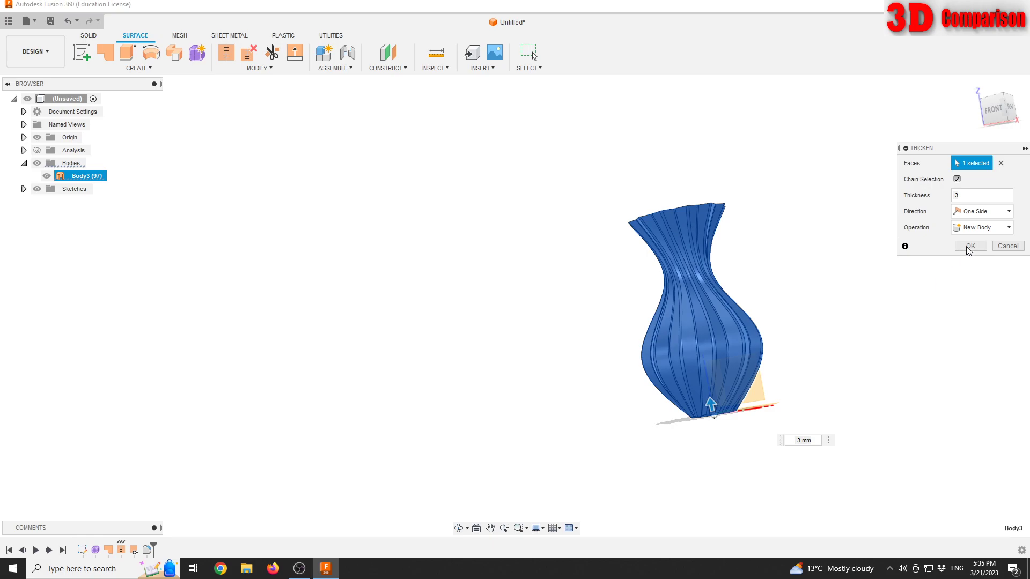
click(970, 246)
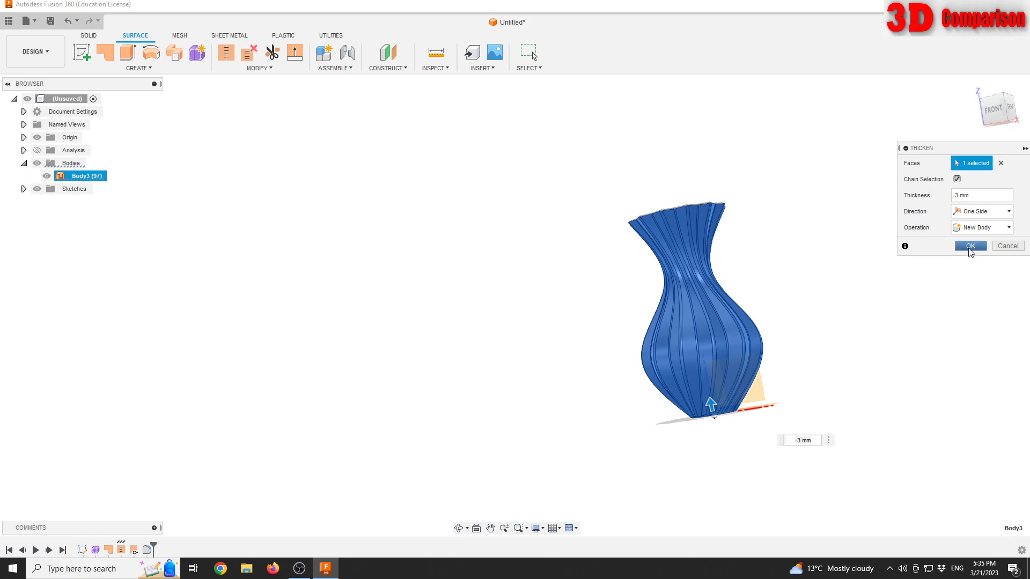
mouse_move(860, 298)
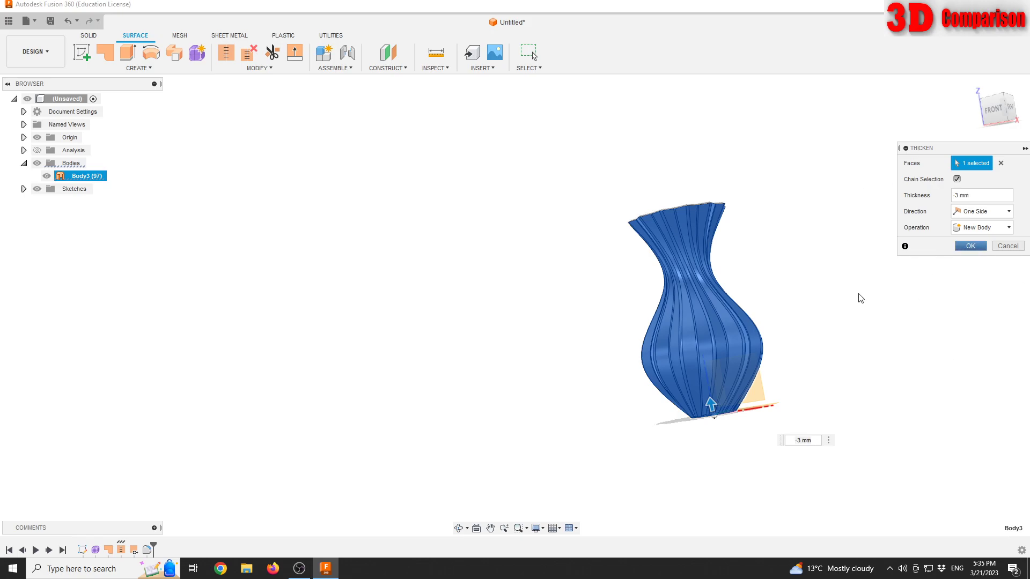
Confirm the 3 mm inward thickening and inspect the new solid Body4
click(970, 245)
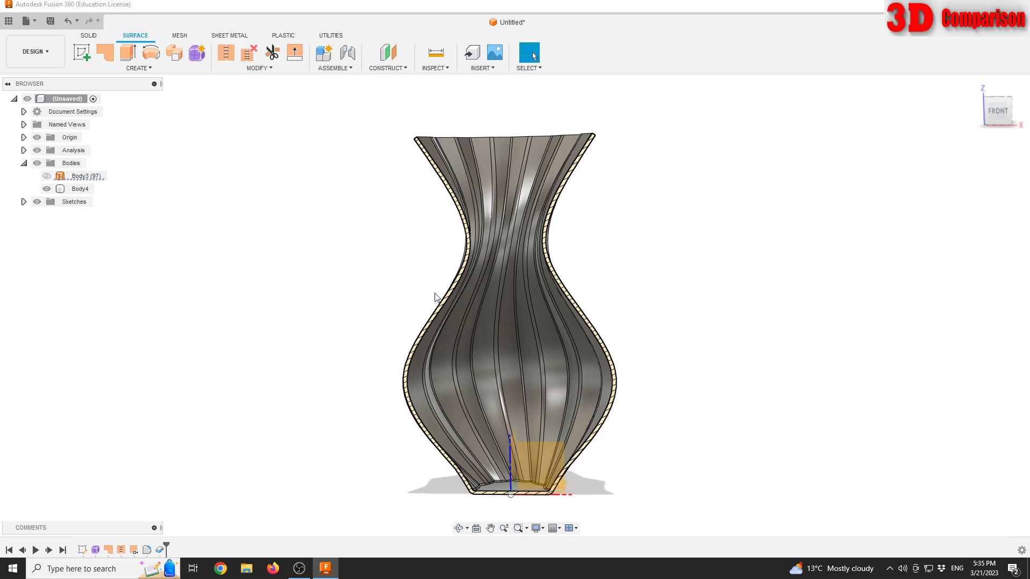
click(81, 189)
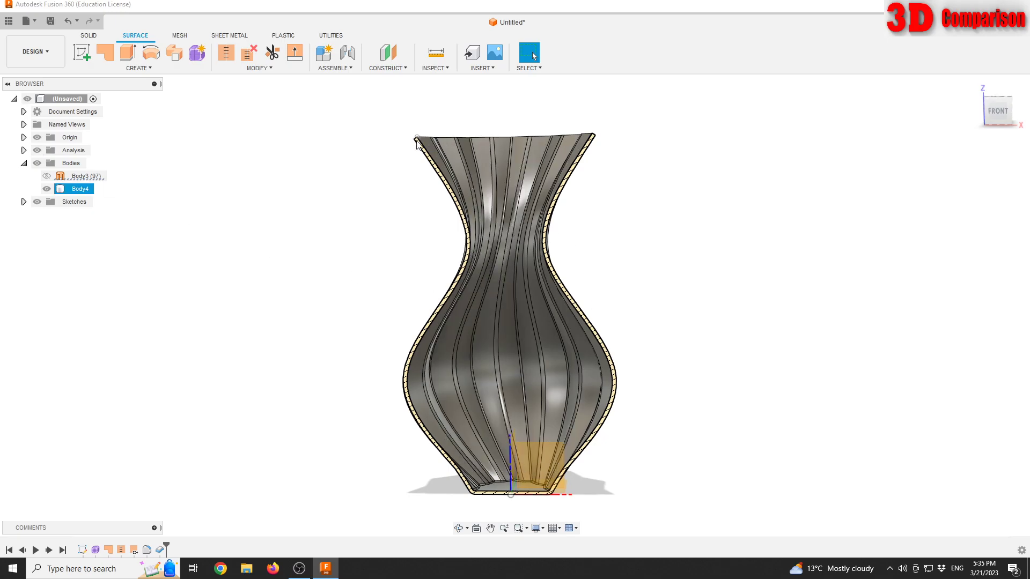
scroll(up, 3)
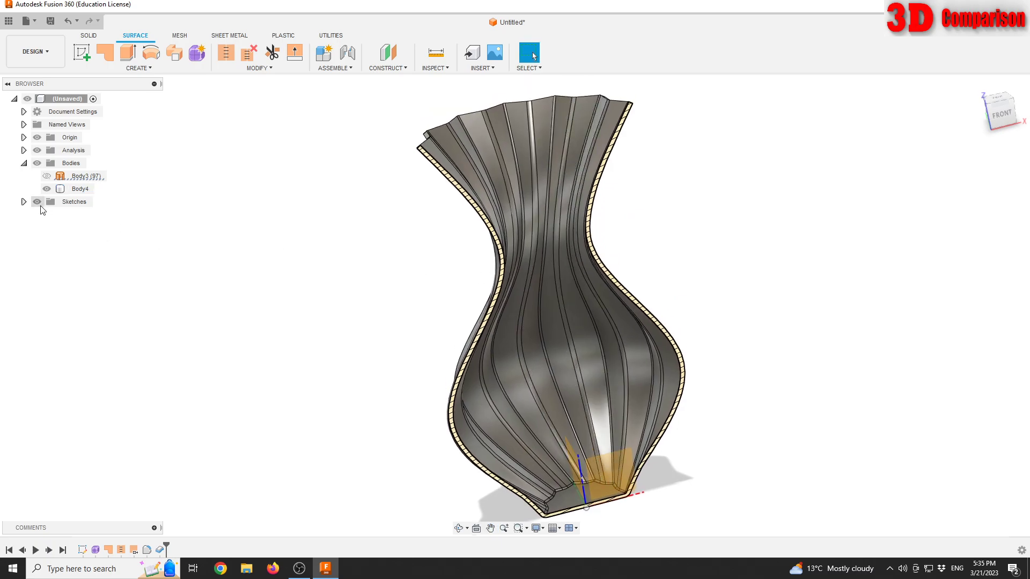
mouse_move(26, 197)
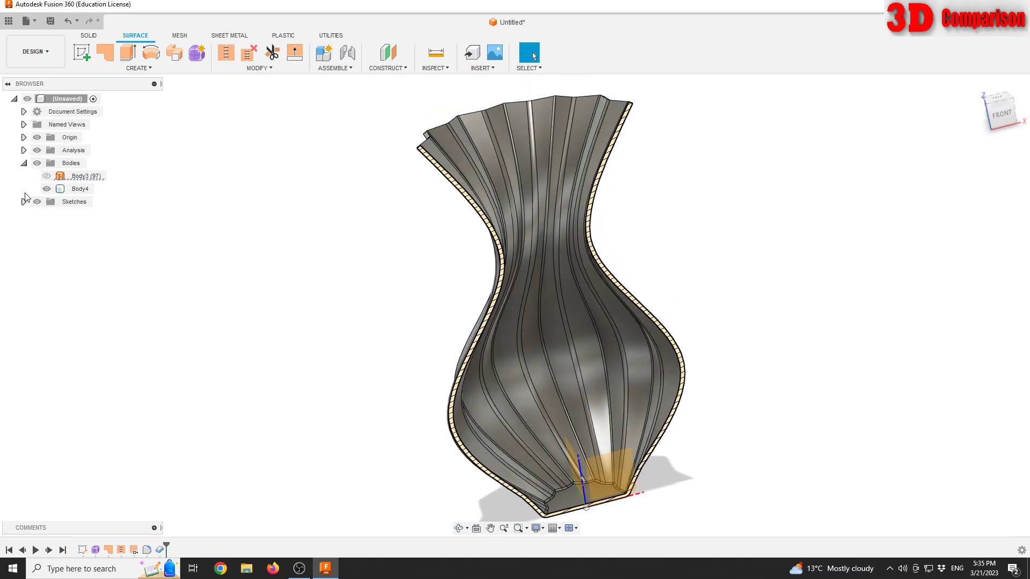
click(24, 21)
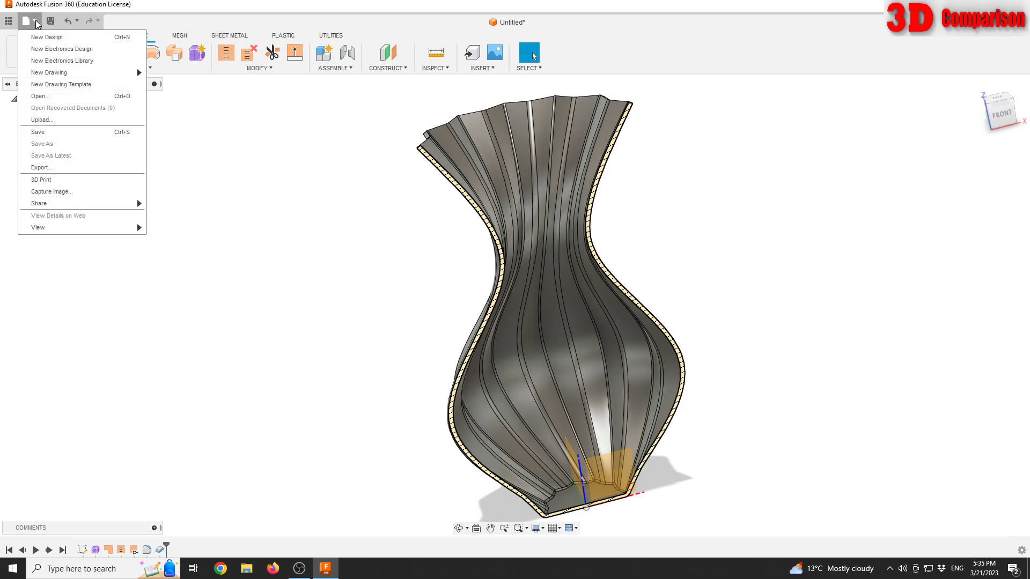
click(42, 167)
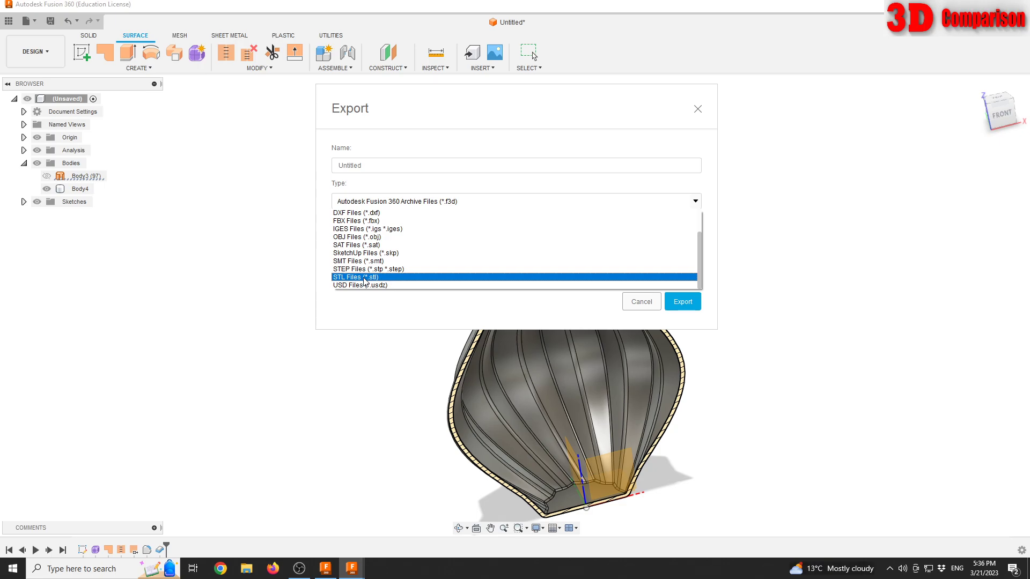
click(355, 277)
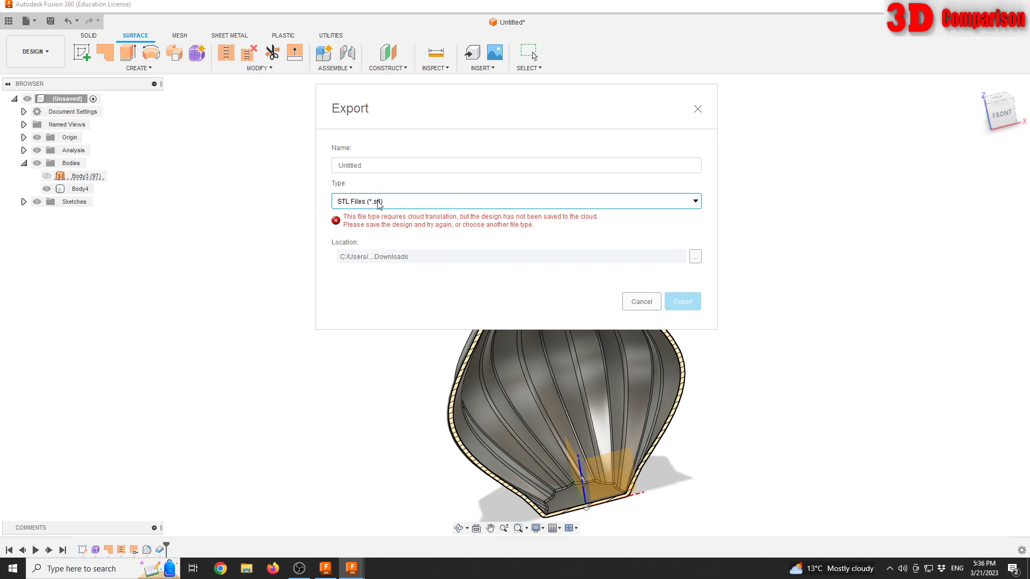
mouse_move(353, 223)
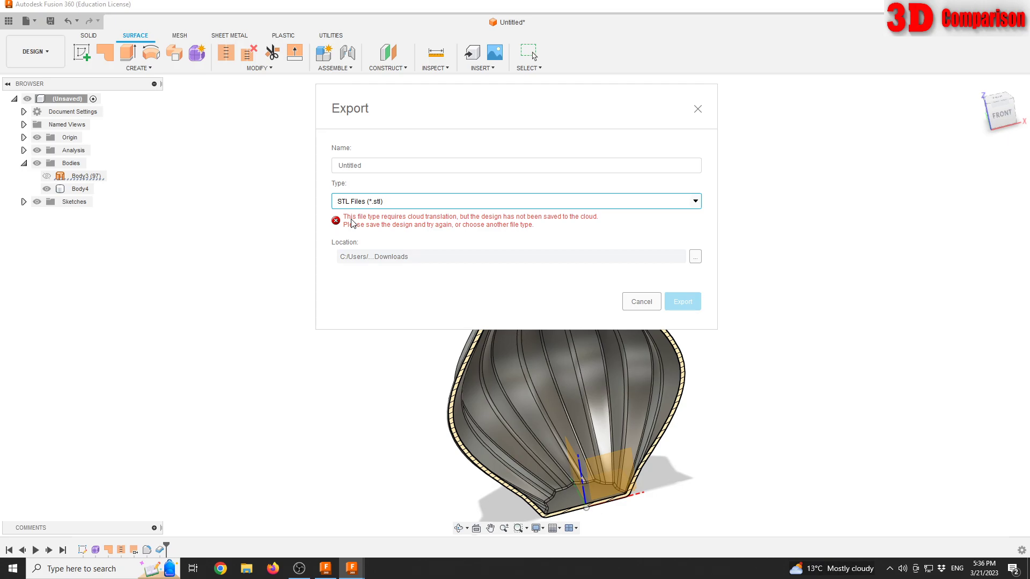
mouse_move(641, 301)
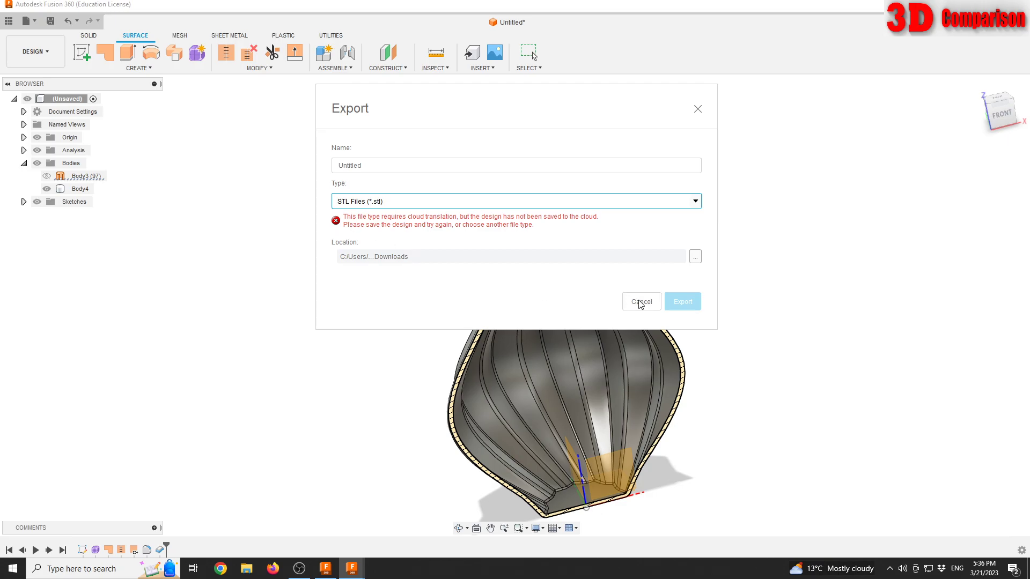
click(639, 301)
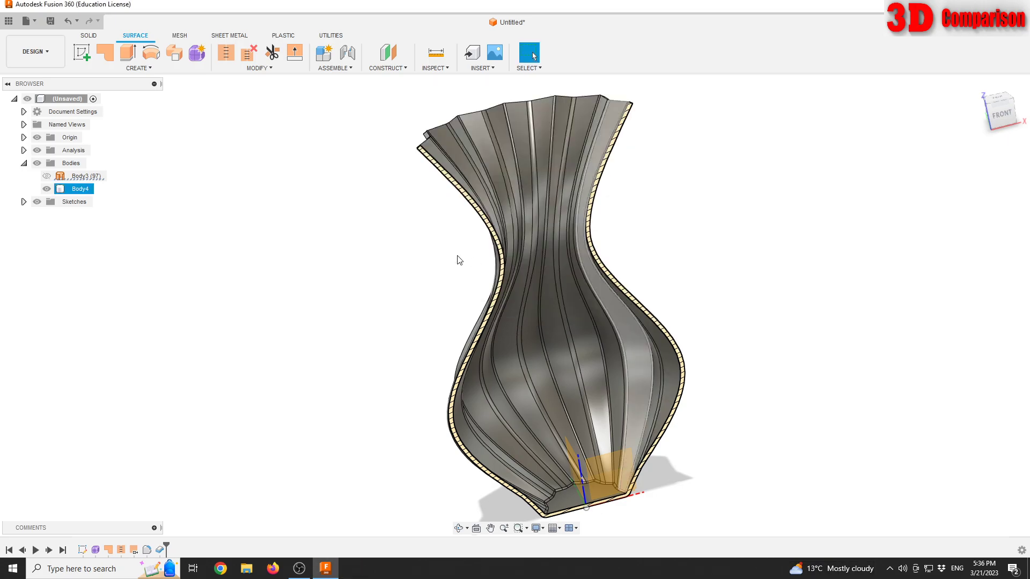
Save the design under the name 'Vase'
click(25, 20)
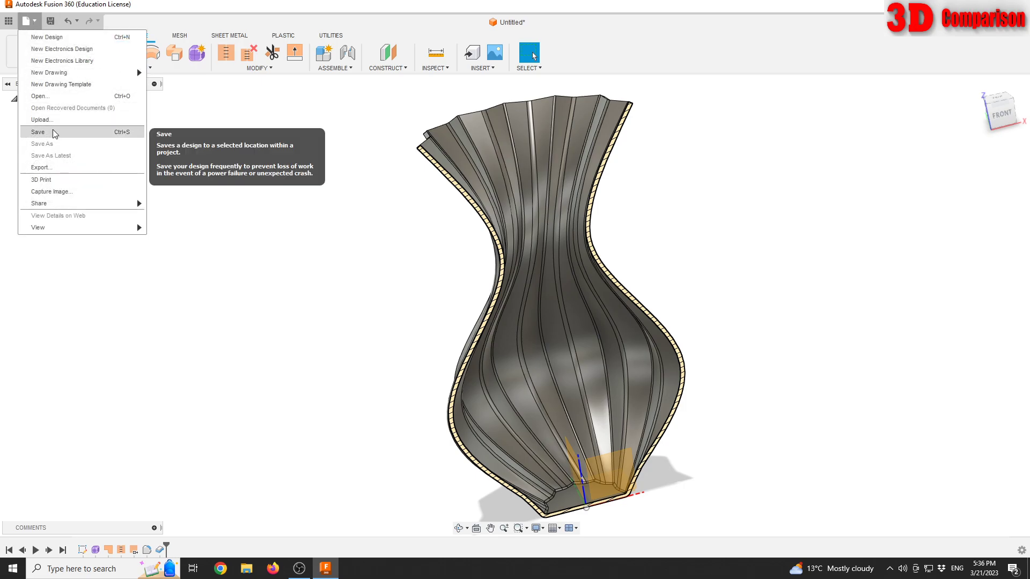
click(37, 132)
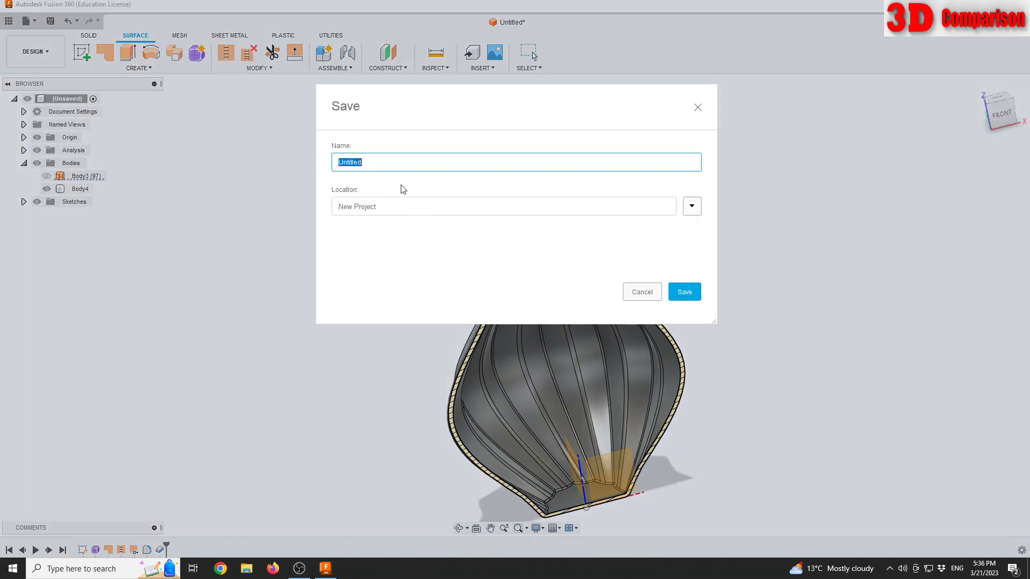
text(Vase)
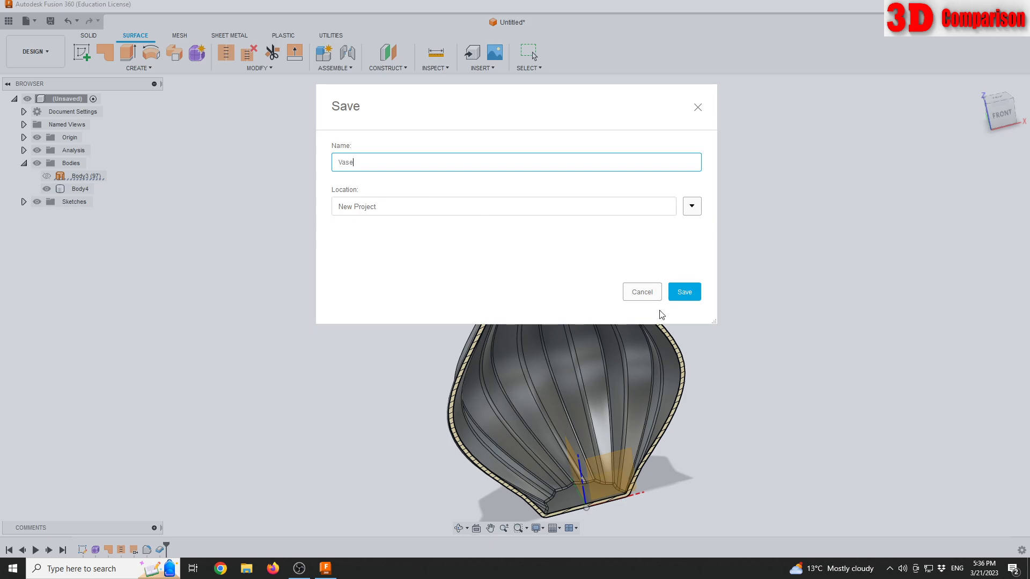
click(683, 292)
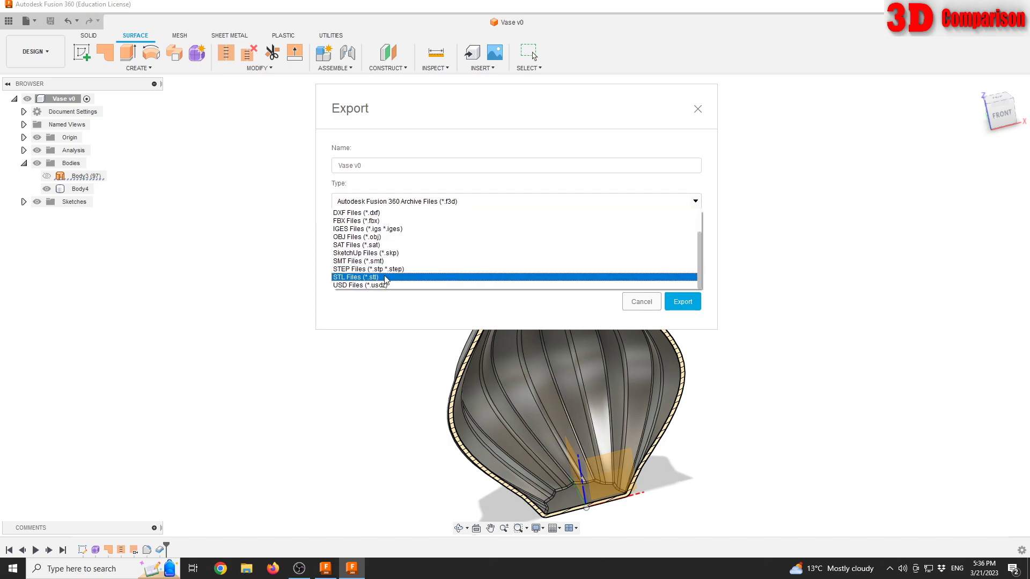
Export the vase as an OBJ file and show it in the Downloads folder
click(357, 277)
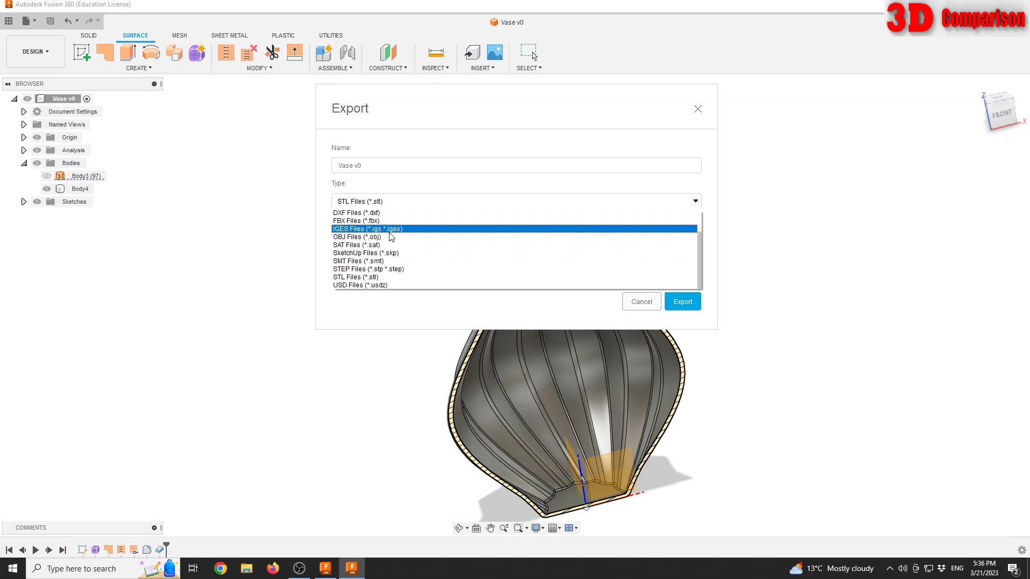
click(356, 236)
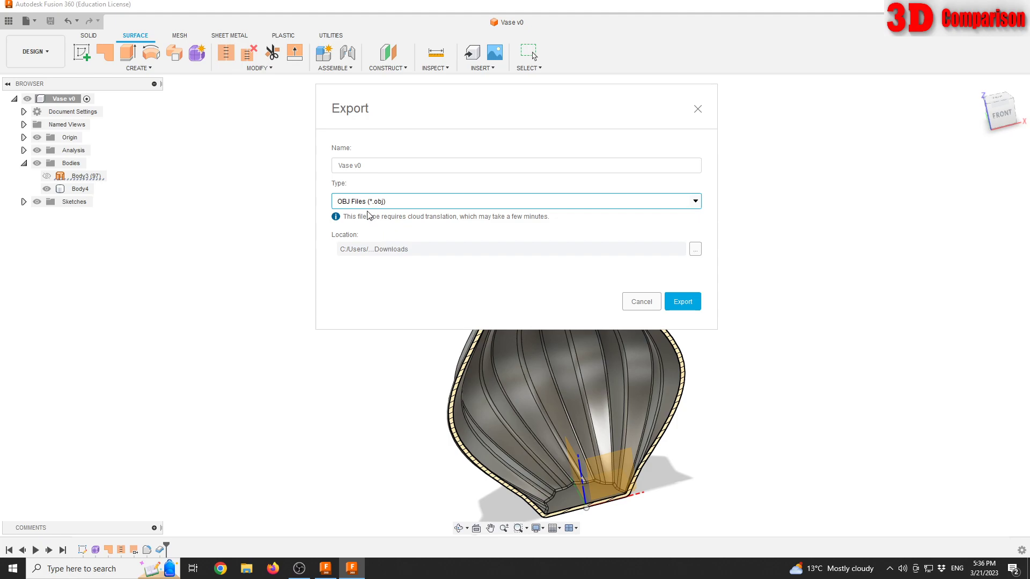
mouse_move(378, 204)
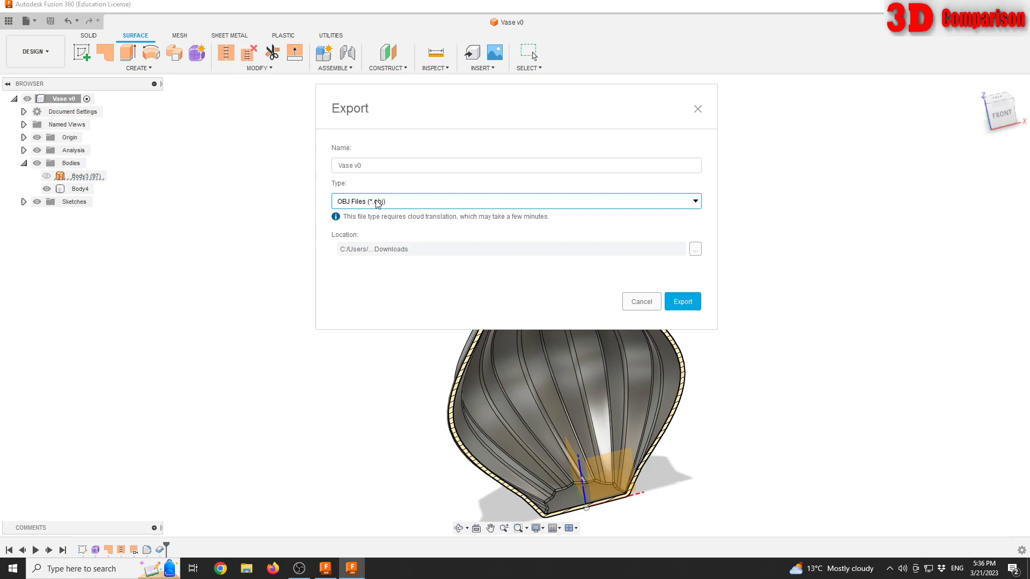
mouse_move(652, 290)
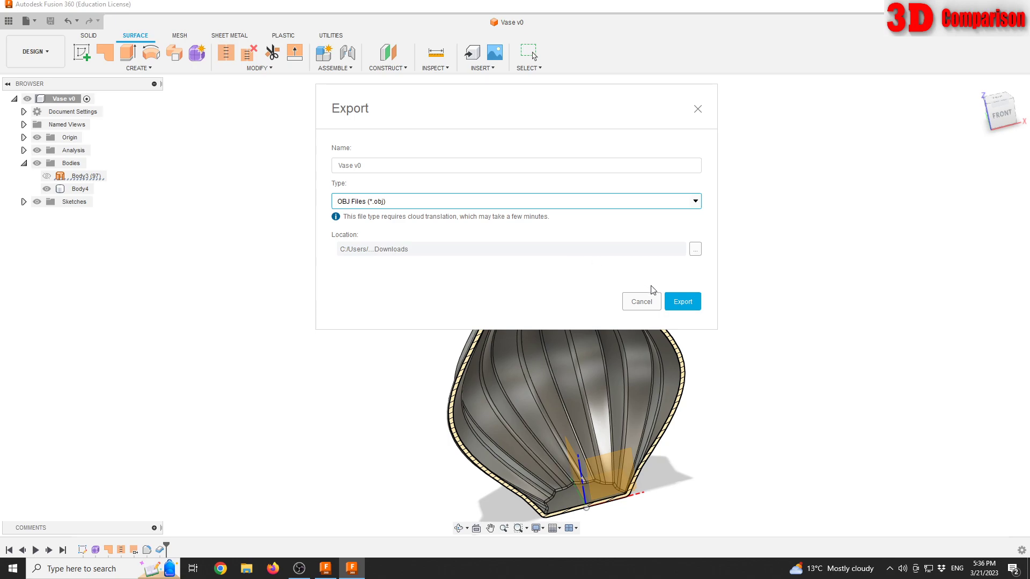
click(682, 301)
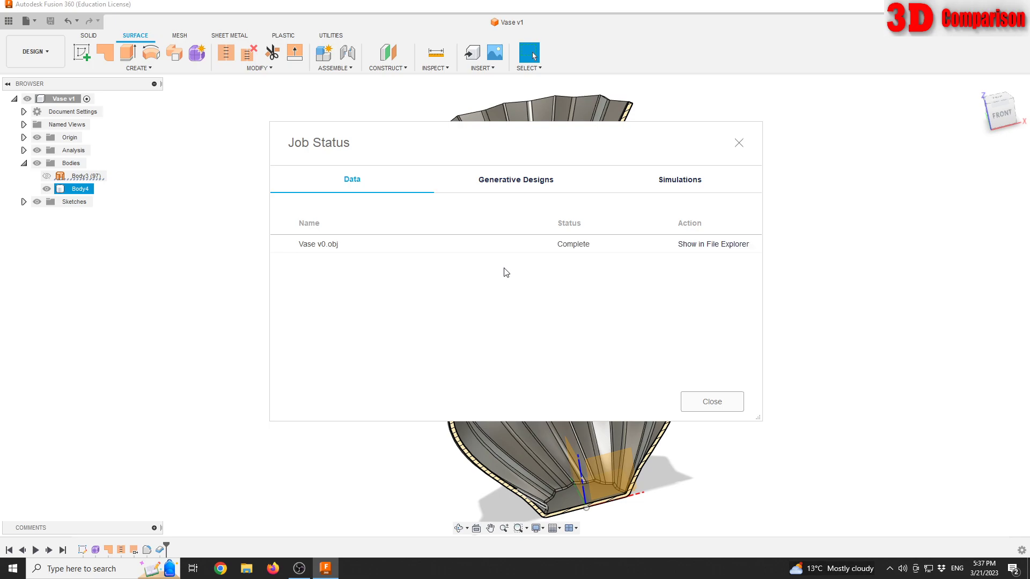
mouse_move(361, 245)
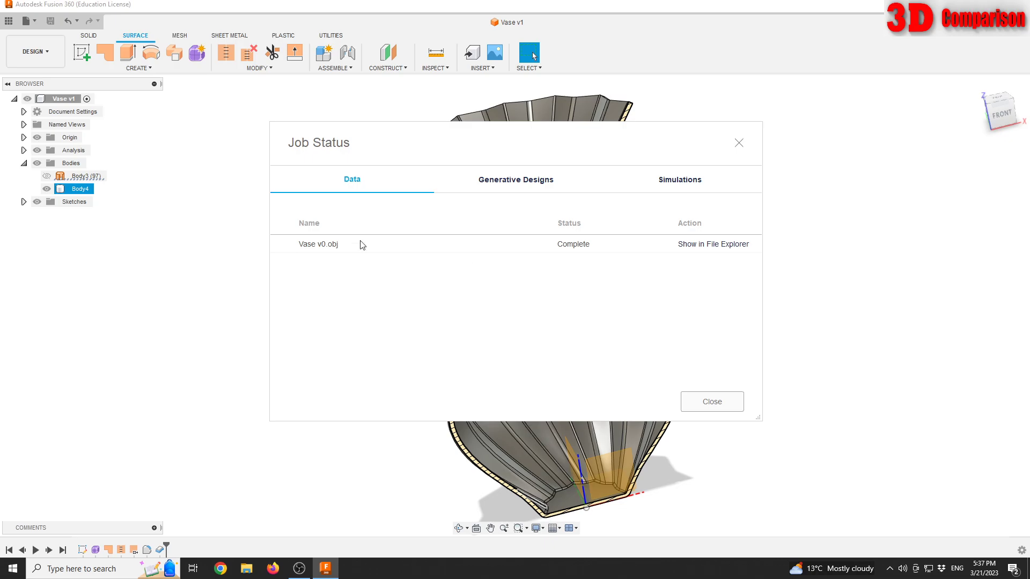
mouse_move(713, 245)
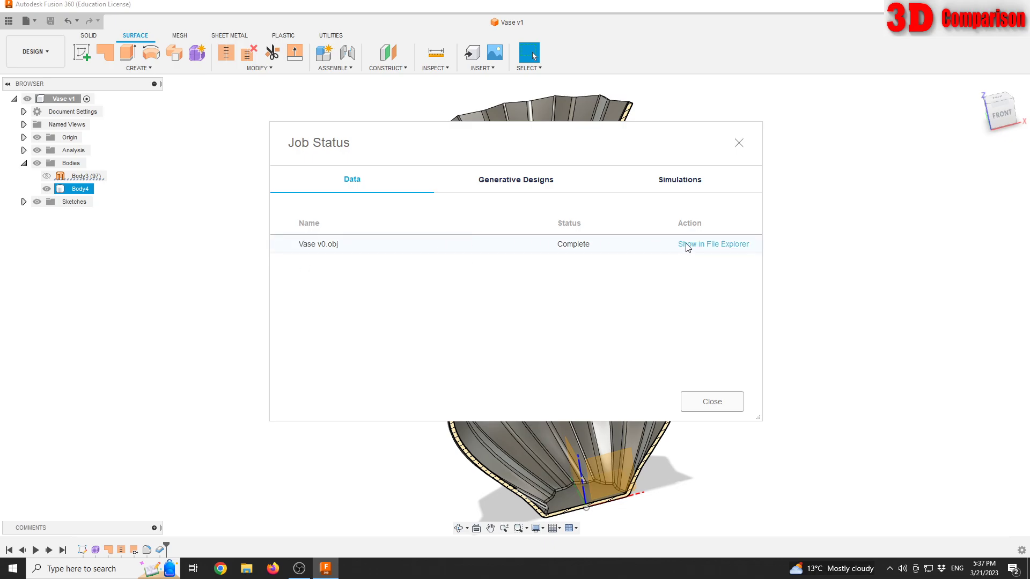
click(713, 244)
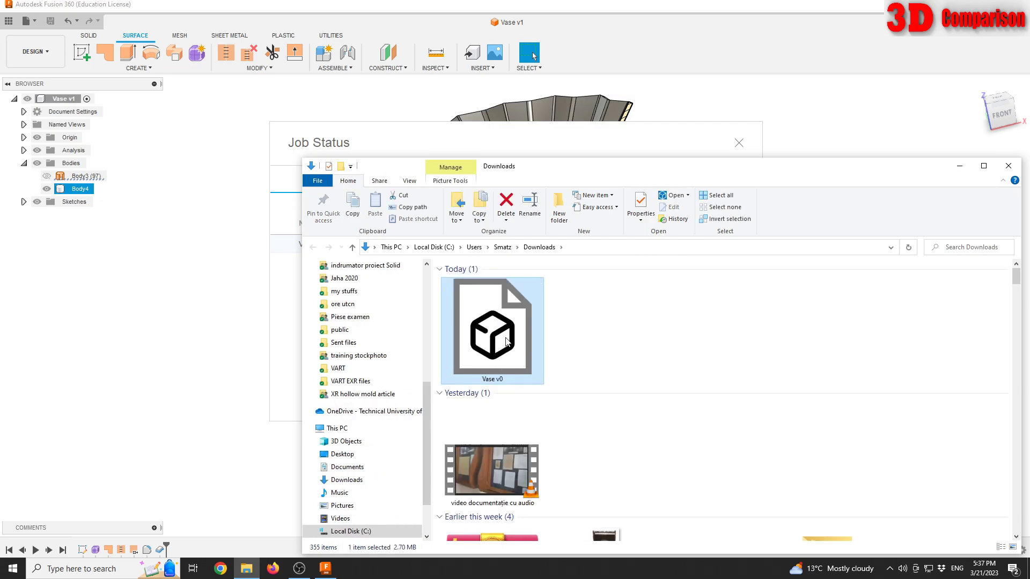
View the exported 'Vase v0.obj' in Downloads, then close the Job Status window
double_click(491, 330)
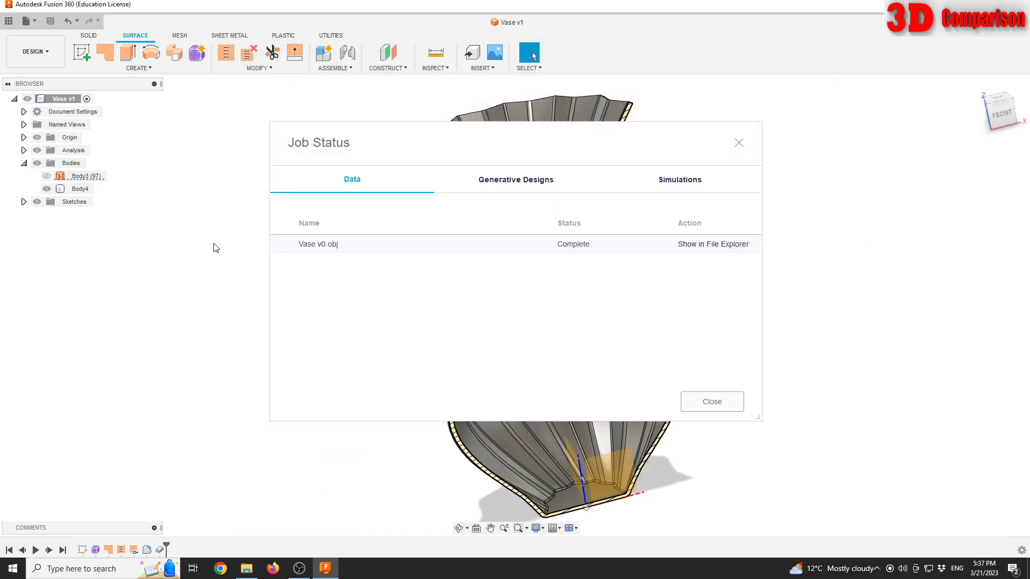
click(710, 401)
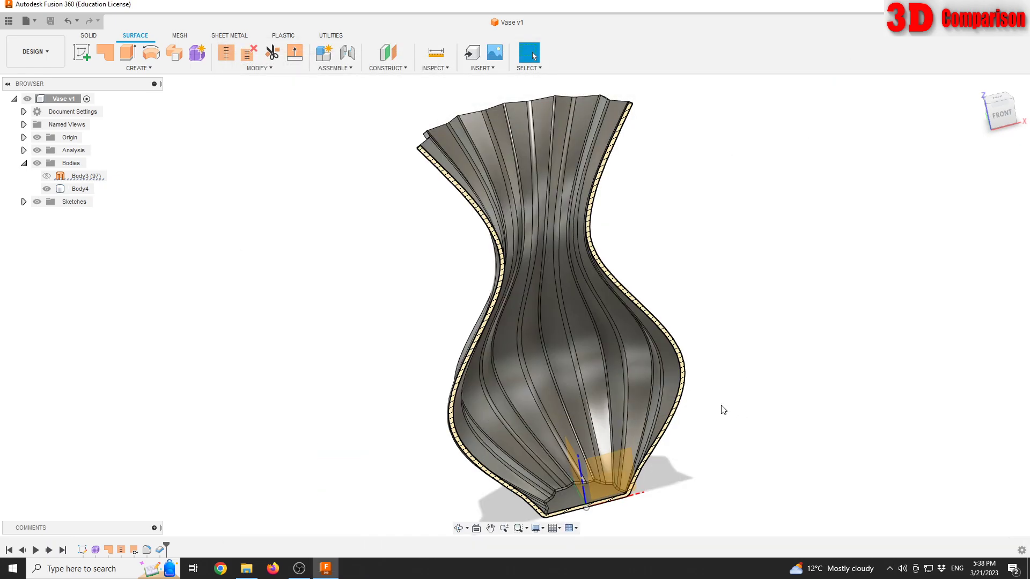